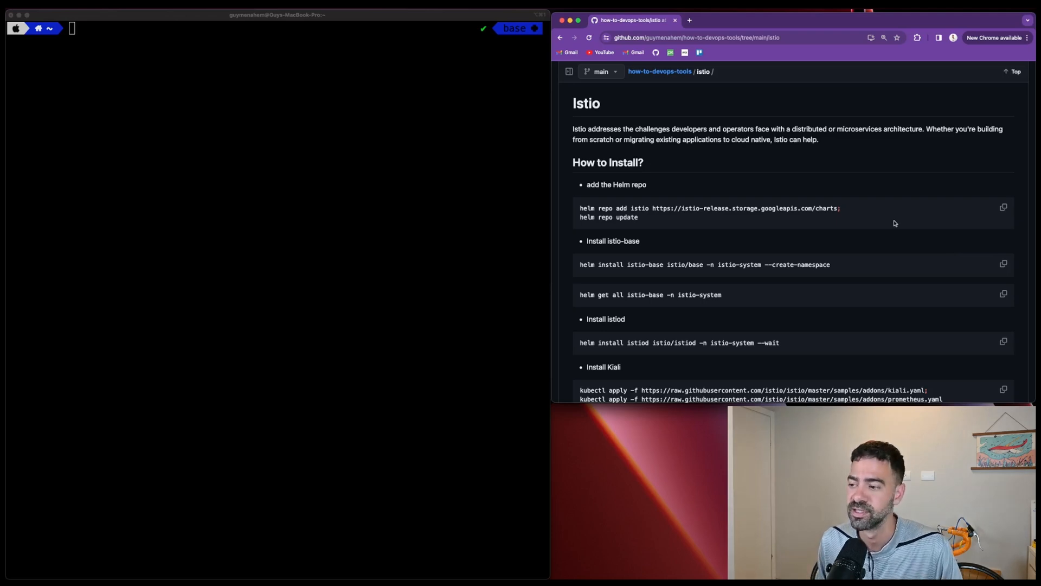
Step: Run the Helm repo add/update commands and install istio-base and istiod into istio-system
scroll(down, 3)
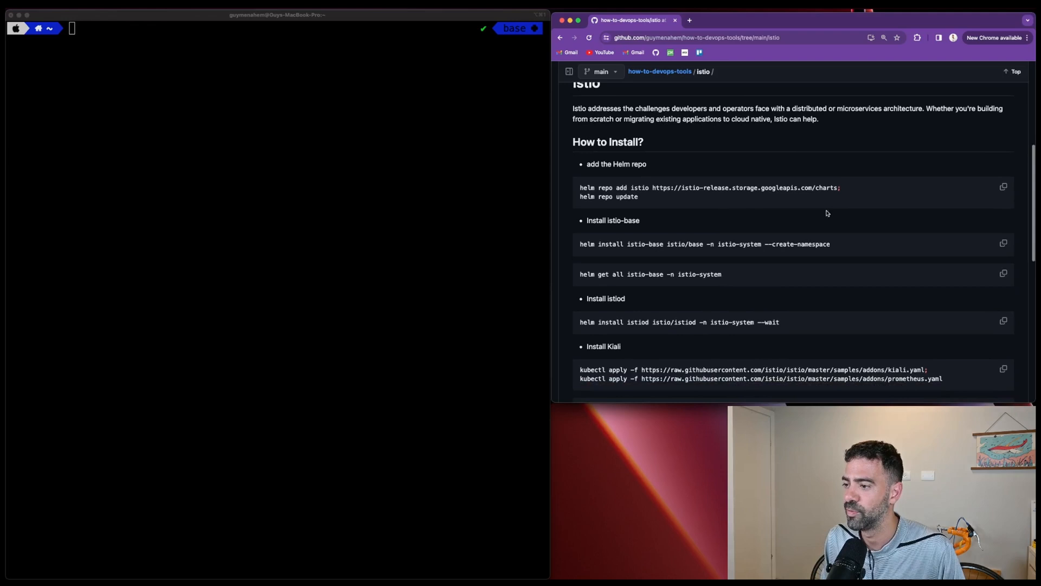
click(1002, 187)
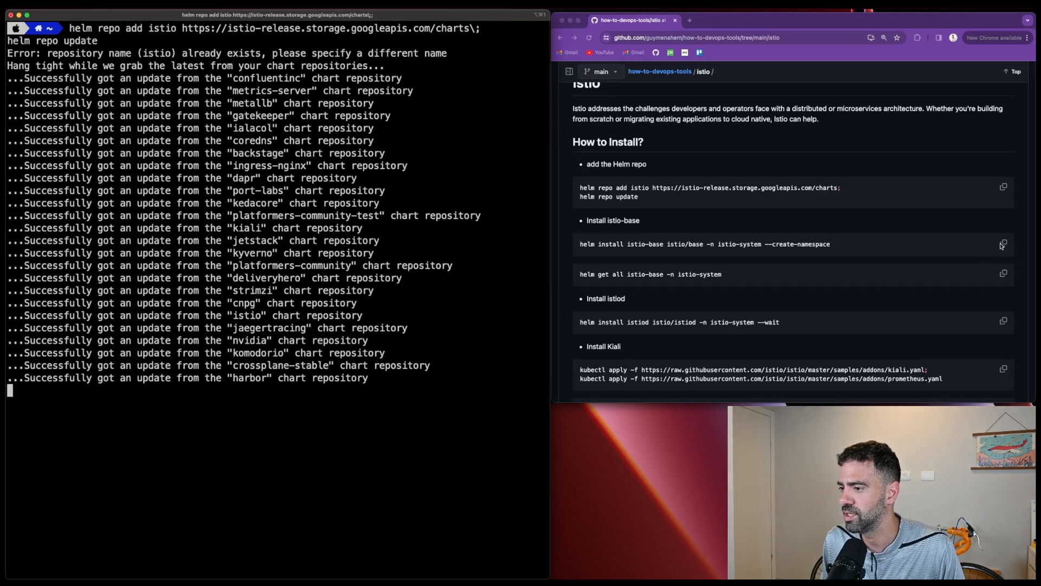
click(1003, 244)
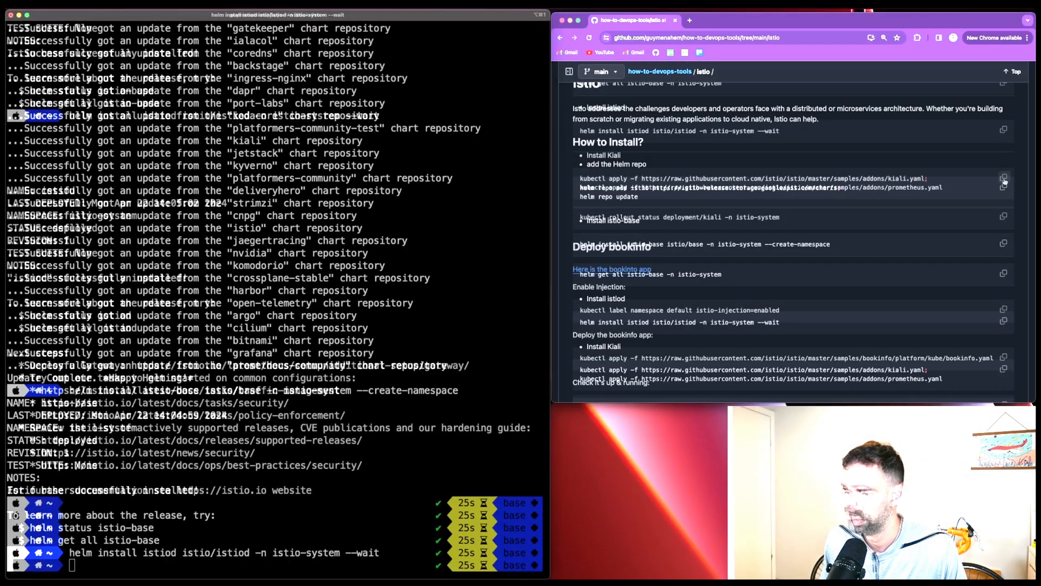
Step: Apply prometheus.yaml and kiali.yaml, re-applying Kiali after its first URL returned 404, then await the rollout
click(1003, 178)
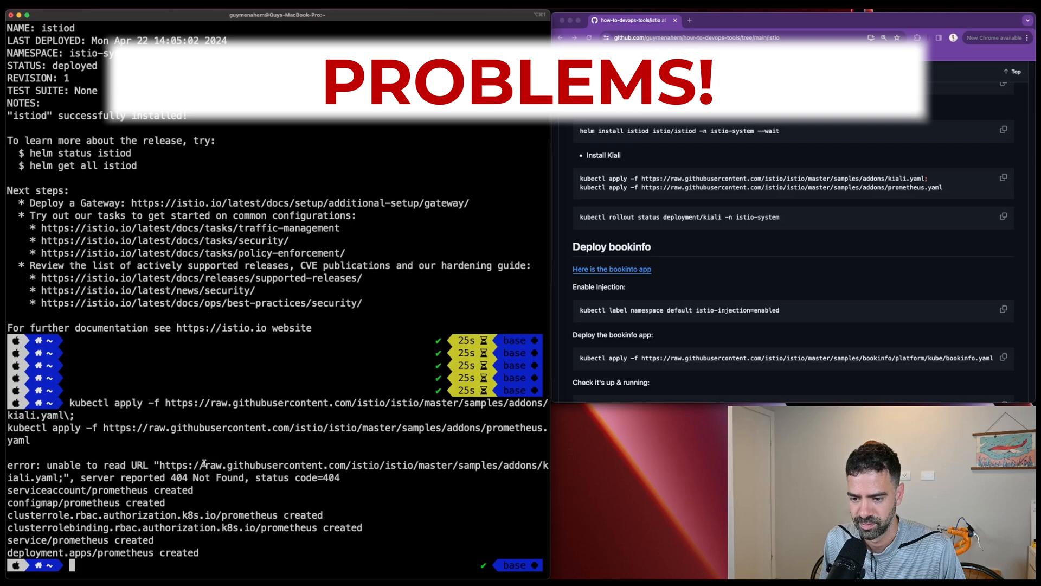
double_click(138, 465)
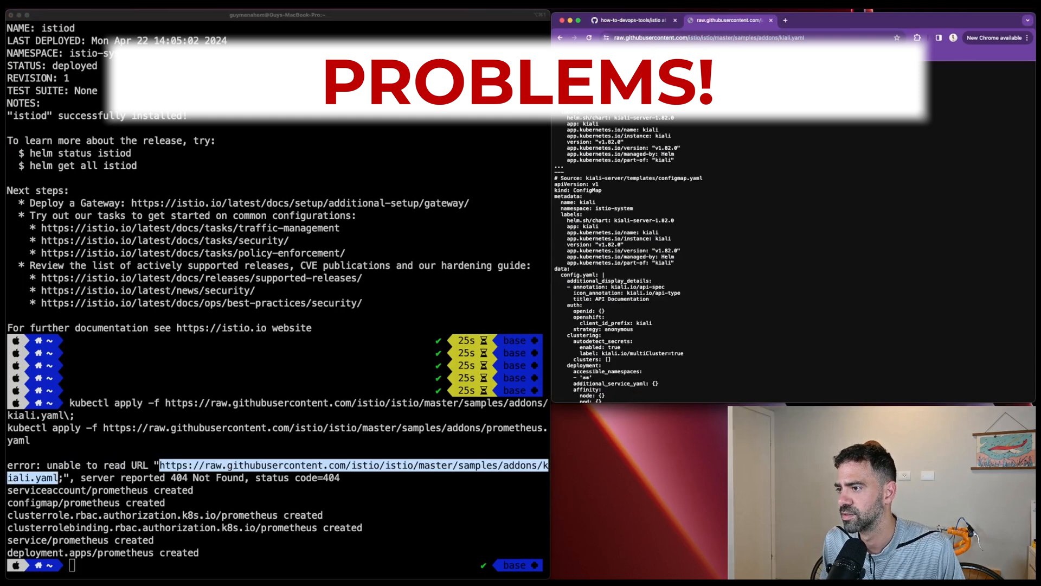
mouse_move(262, 347)
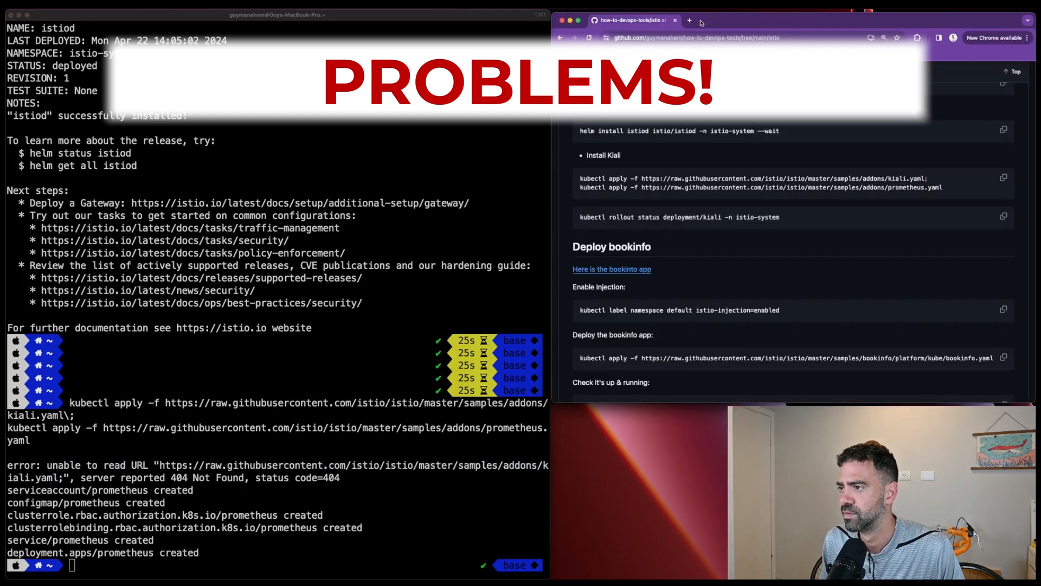
drag(937, 179, 604, 188)
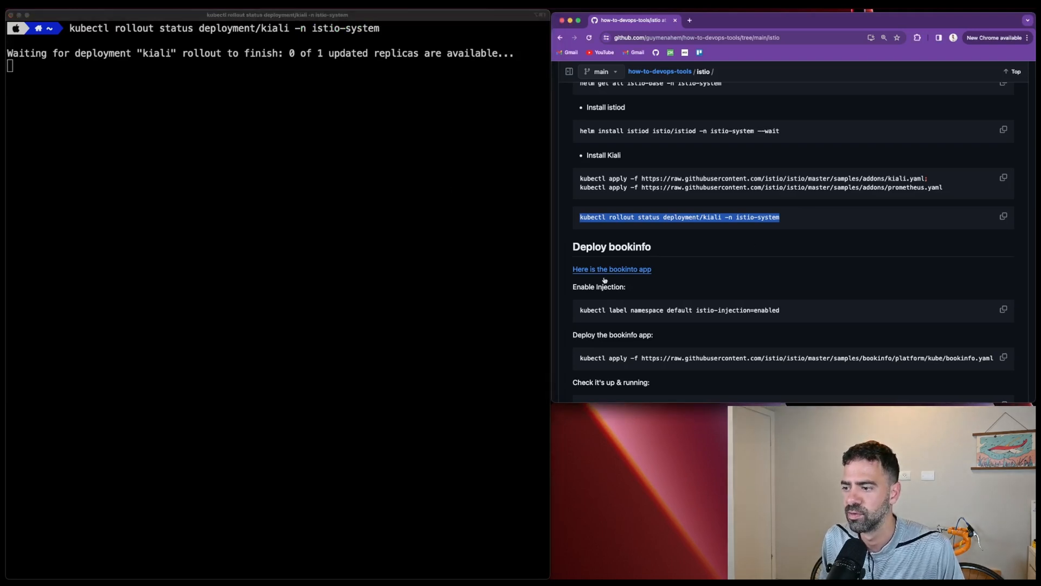
Step: Read the Bookinfo Application docs page down to the architecture diagram, then return to the setup guide
scroll(down, 3)
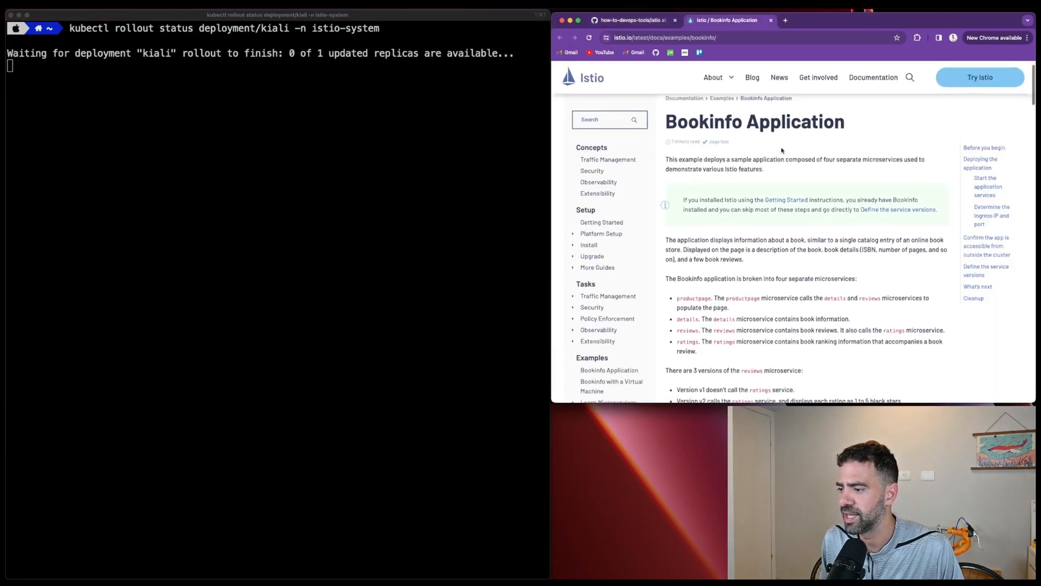
scroll(down, 3)
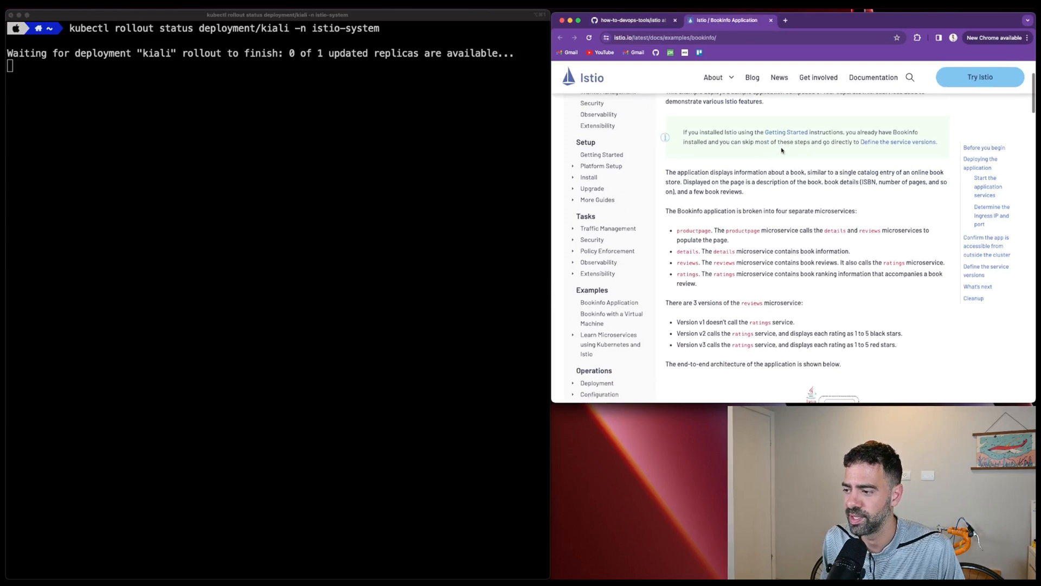
scroll(down, 3)
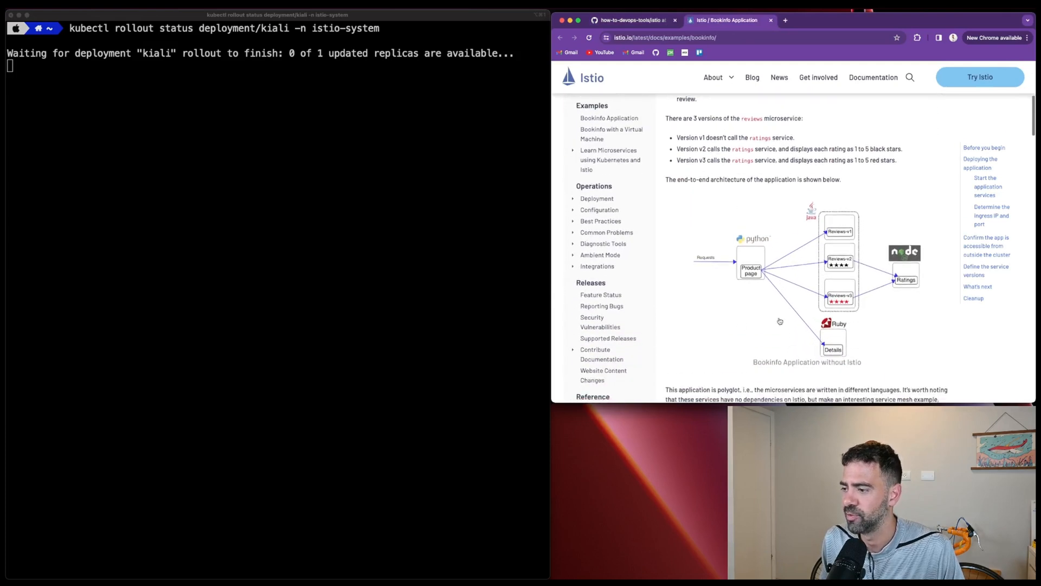
scroll(down, 3)
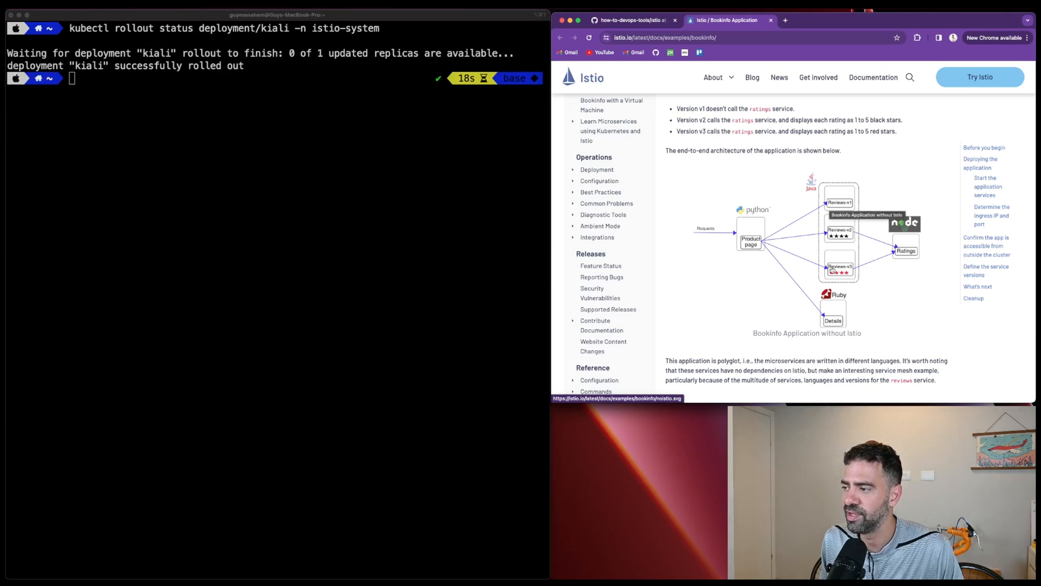
mouse_move(867, 204)
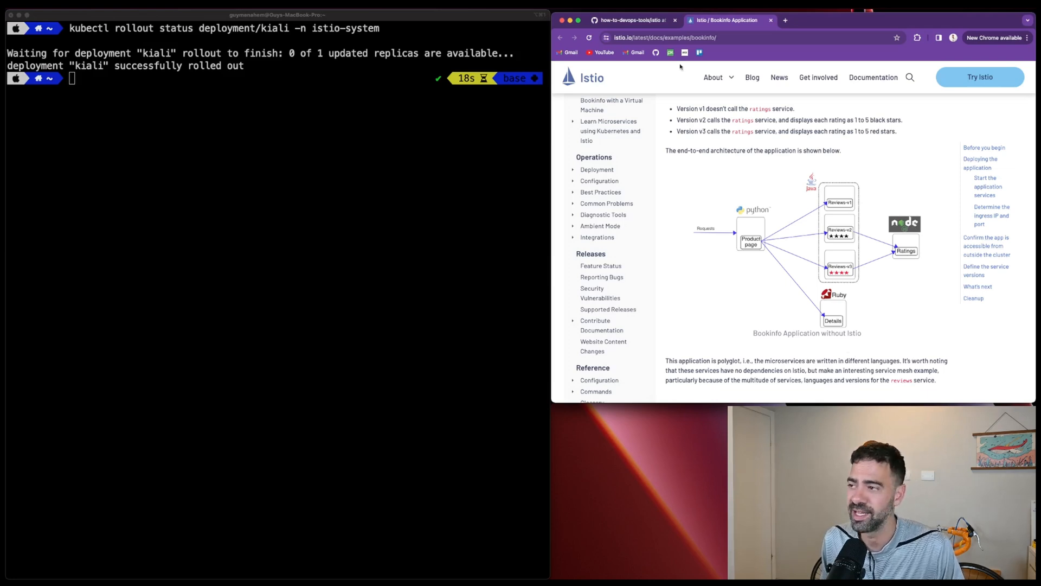
click(629, 19)
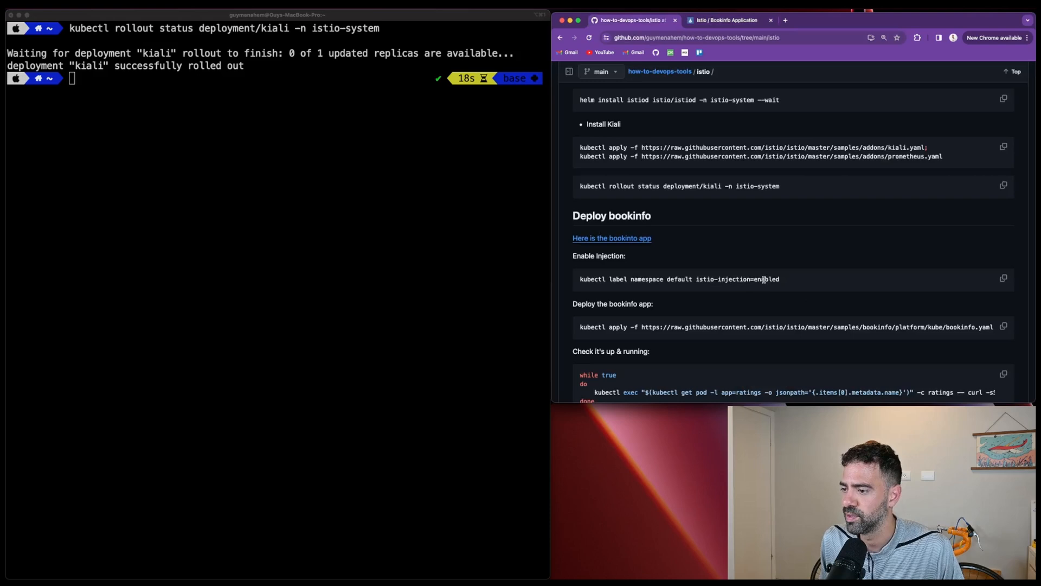
Step: Label the default namespace istio-injection=enabled and apply bookinfo.yaml to deploy Bookinfo
scroll(down, 3)
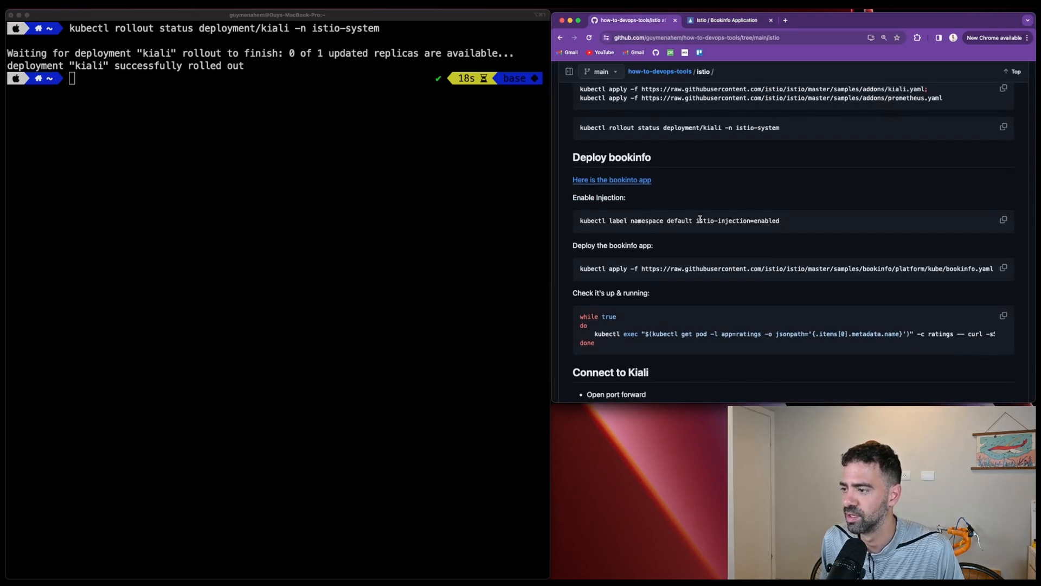
click(1003, 220)
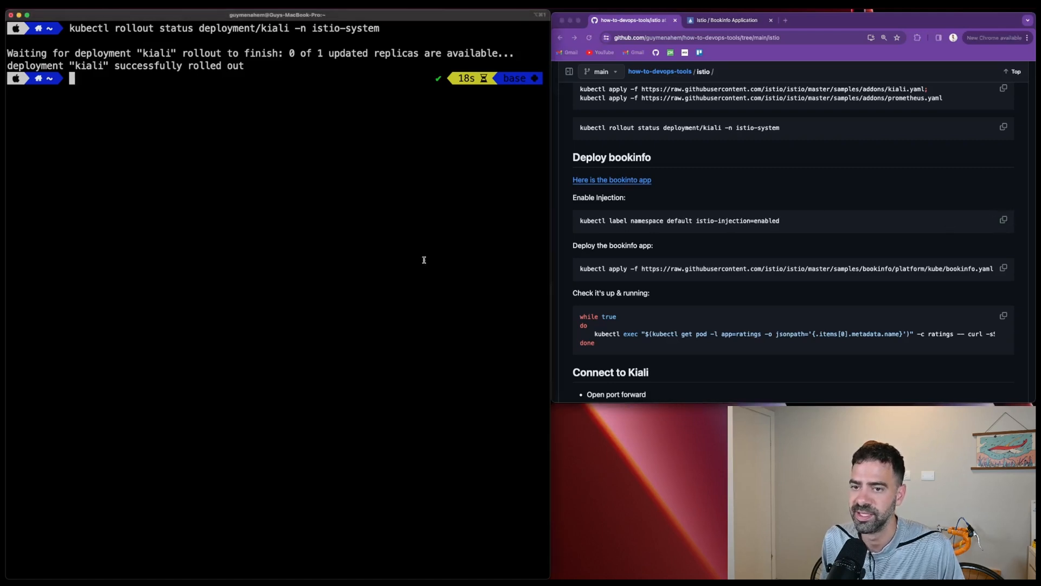
text(kubectl label namespace default istio-injection=enabled)
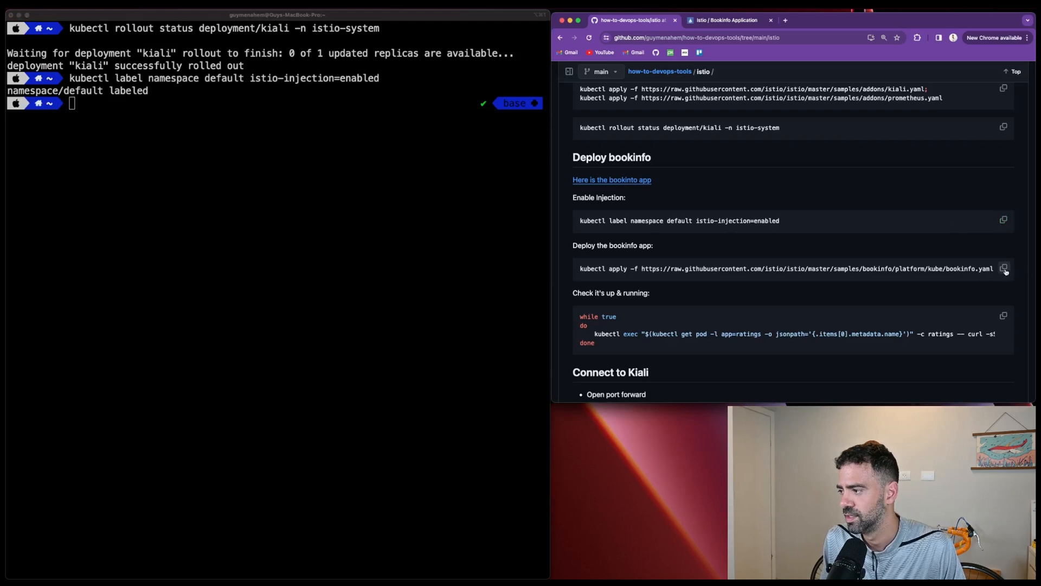
click(1004, 268)
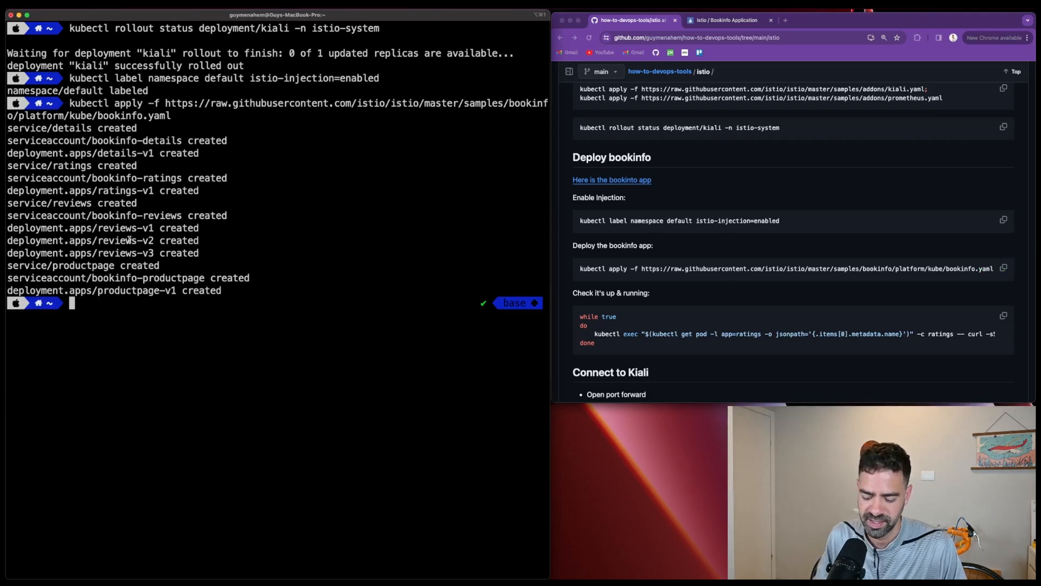
Step: List the pods with 'k get pods -A' and 'k get pods' to check Bookinfo is running
text(k get pods -A)
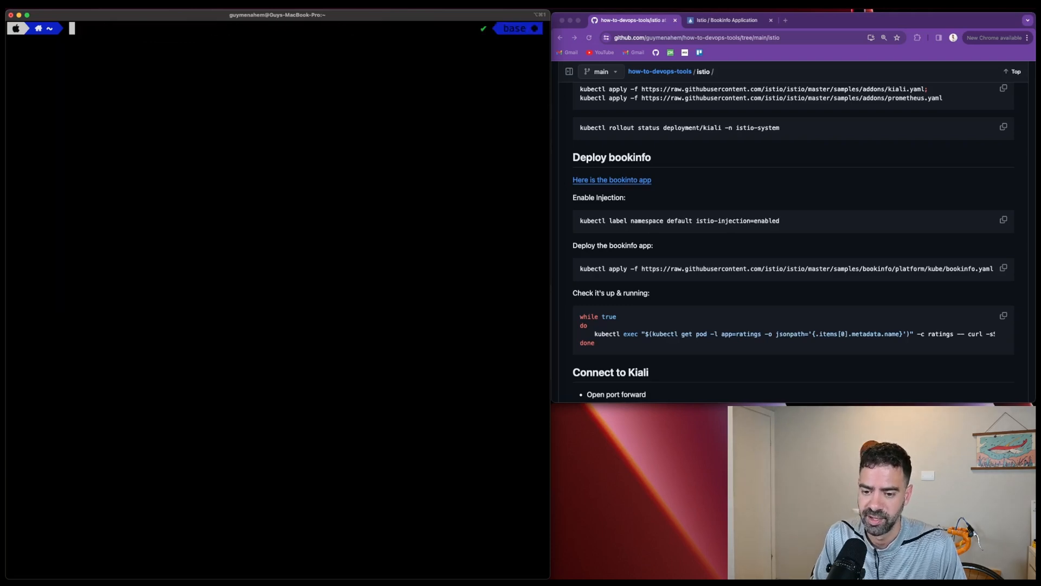
text(k get pods)
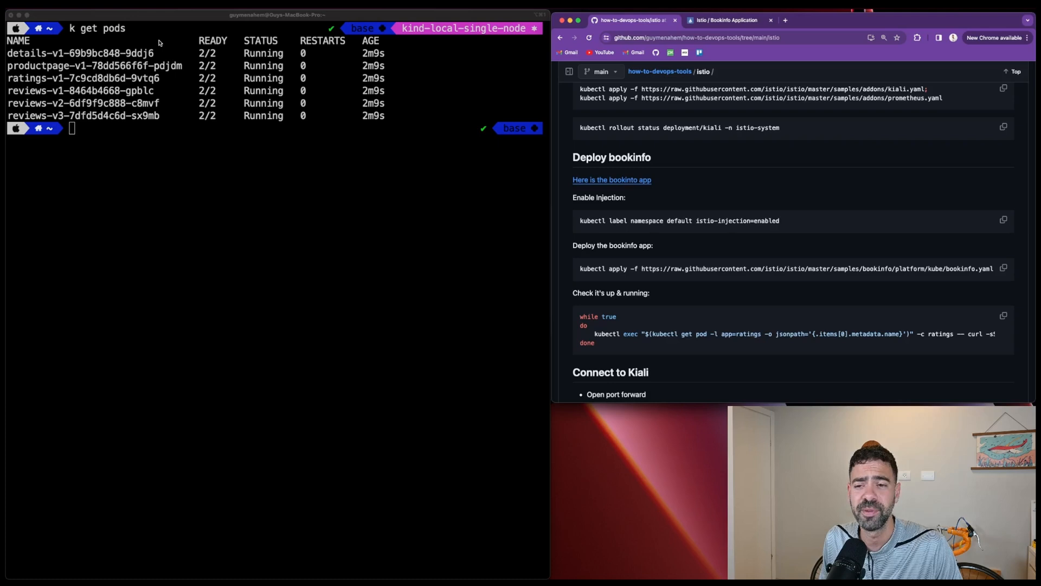
Step: Copy the while-true curl ratings request loop from the README to run in a new iTerm2 tab
scroll(down, 3)
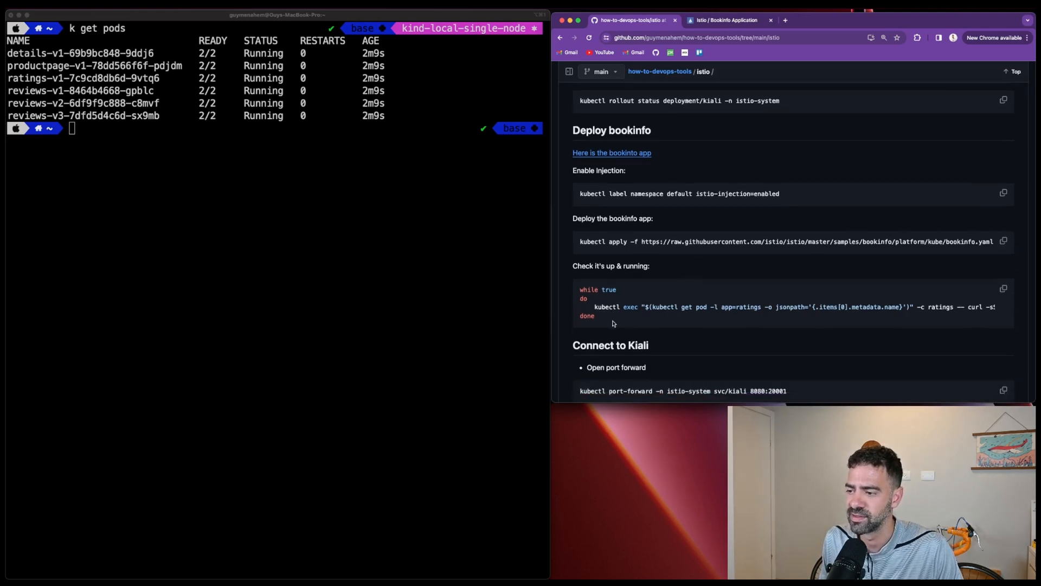
drag(580, 288, 994, 316)
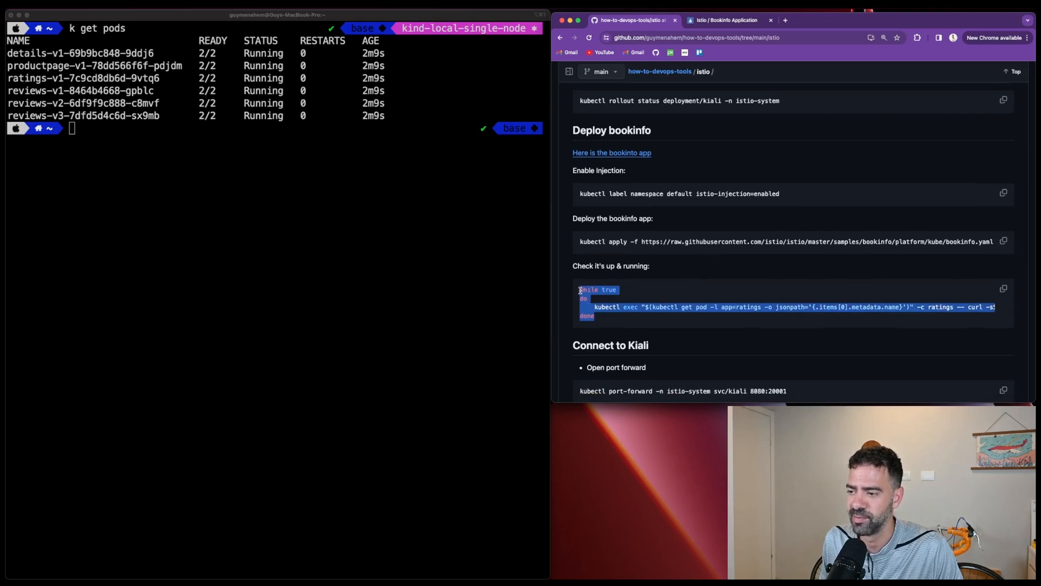
click(1003, 289)
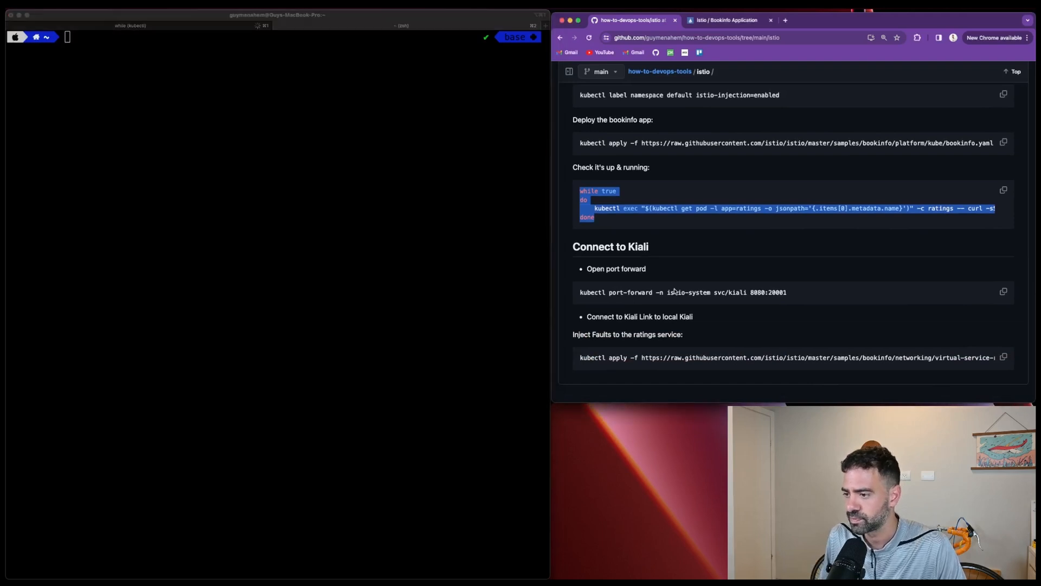
Step: Run kubectl port-forward -n istio-system svc/kiali 8080:20001 and browse to localhost:8080
click(1003, 292)
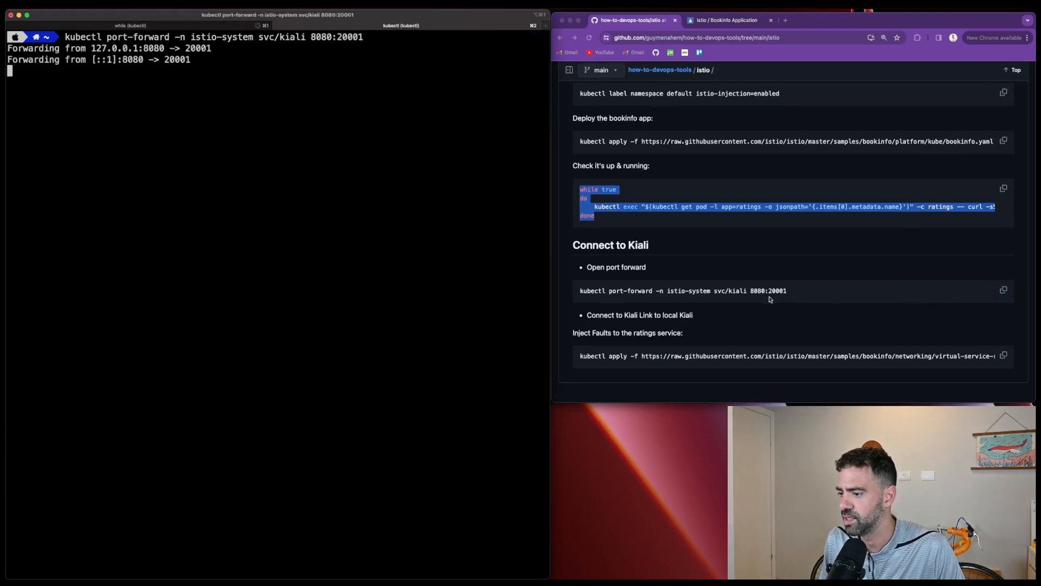
scroll(down, 3)
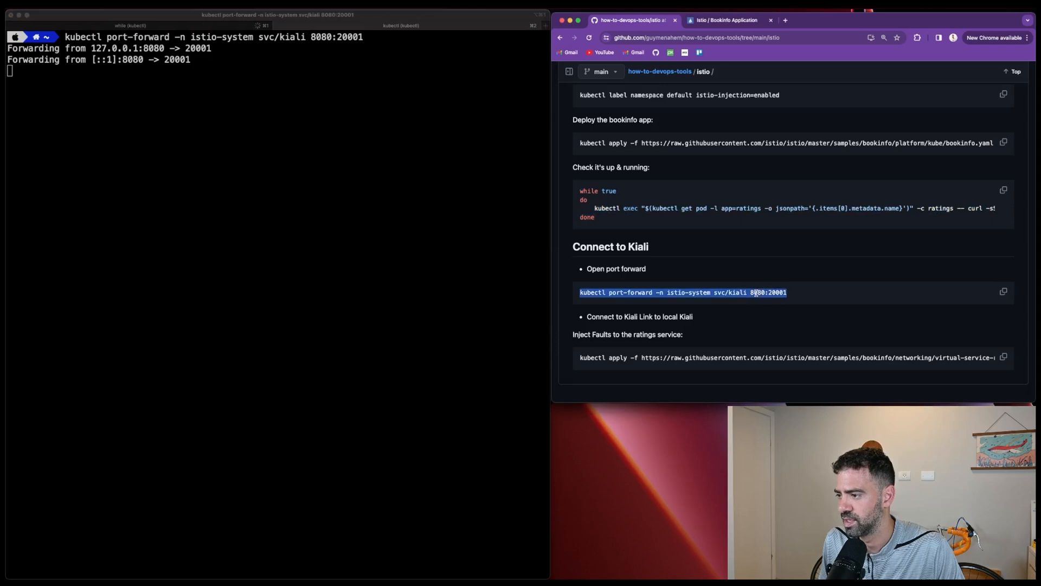
click(880, 20)
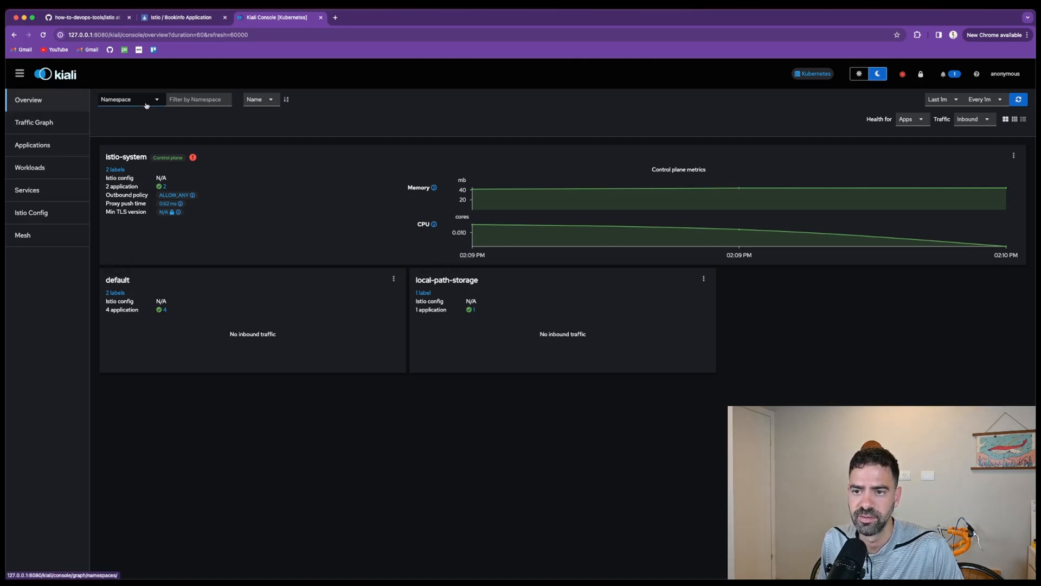
Step: Show the Kiali traffic graph for the default namespace as a Versioned app graph
click(32, 144)
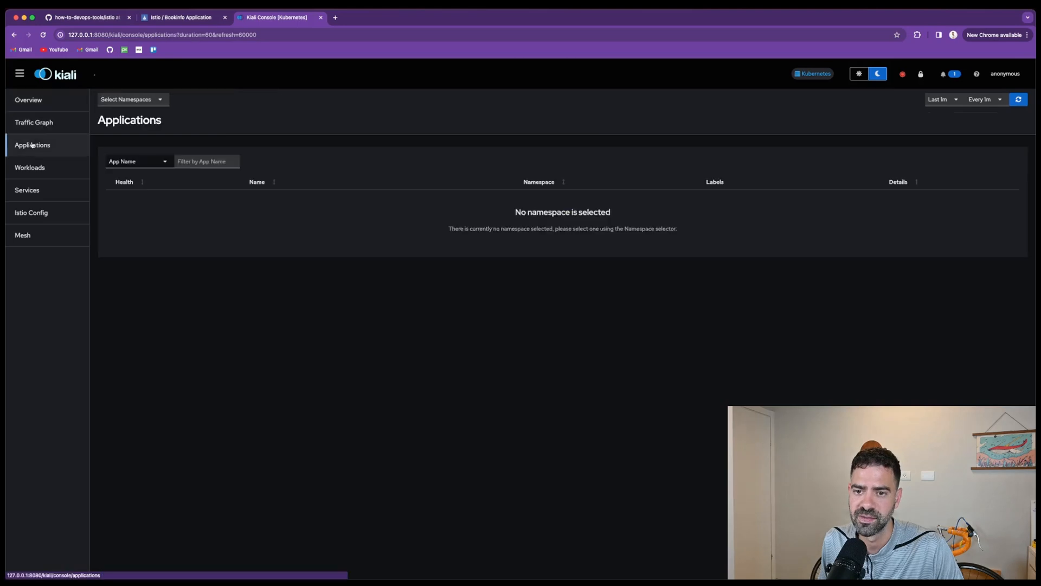
click(33, 123)
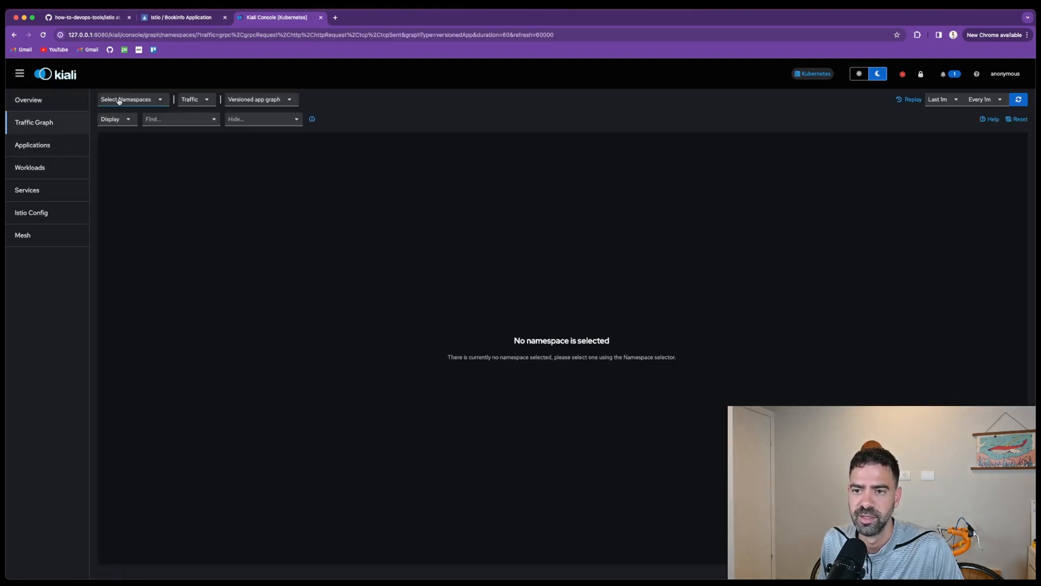
click(131, 99)
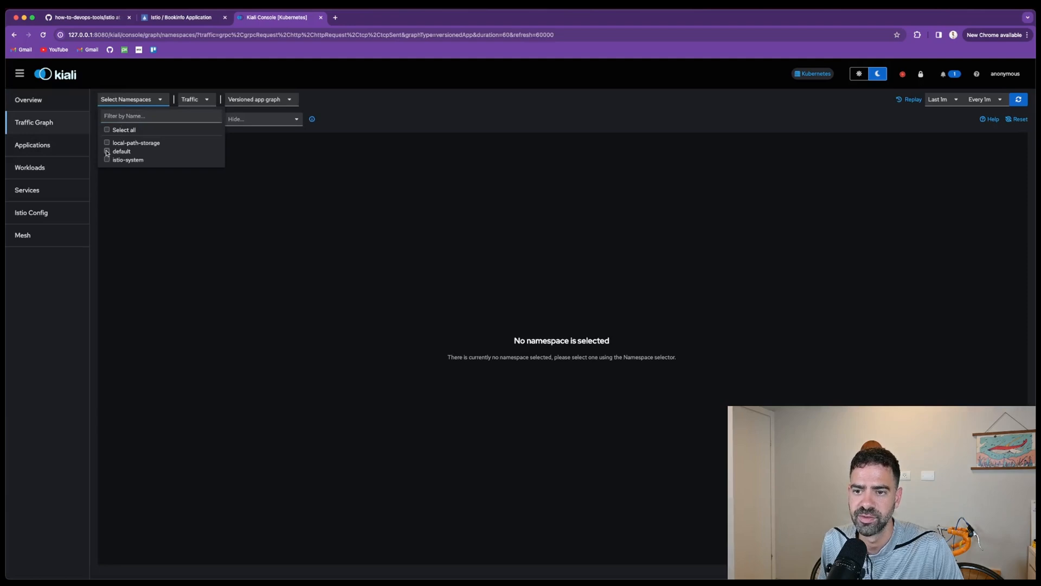
click(106, 152)
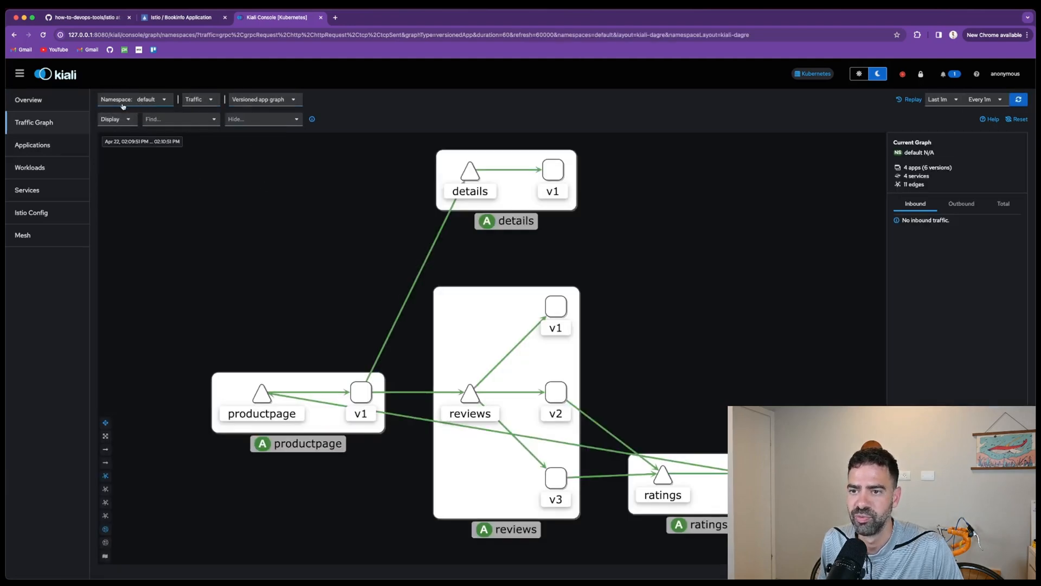
click(198, 98)
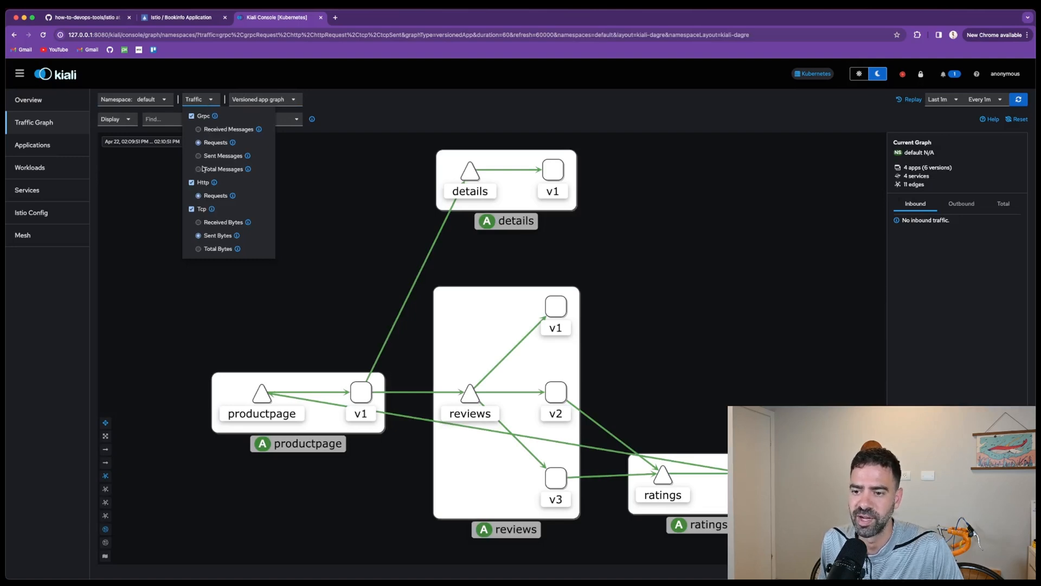
mouse_move(225, 126)
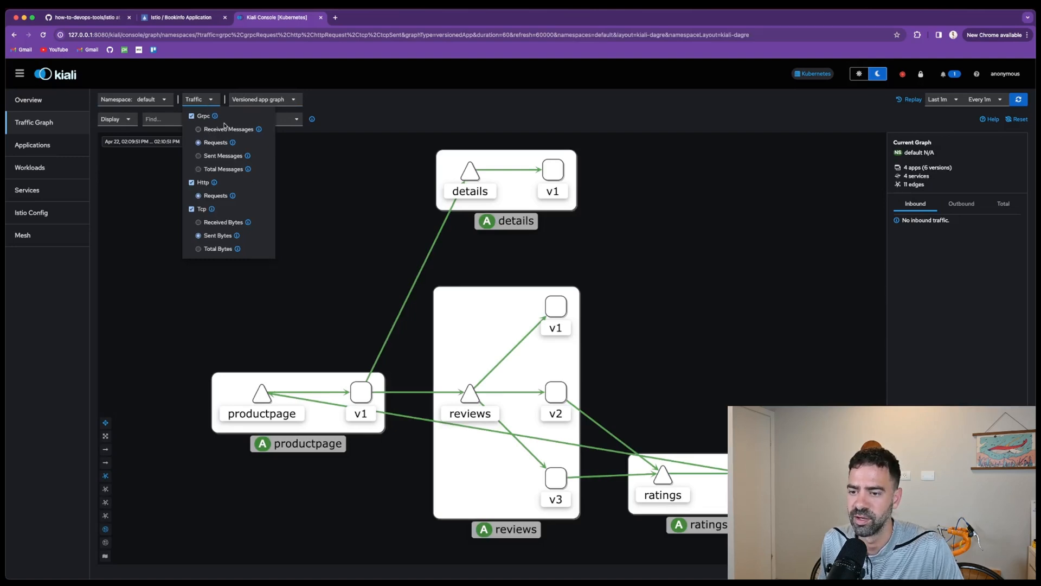
click(264, 99)
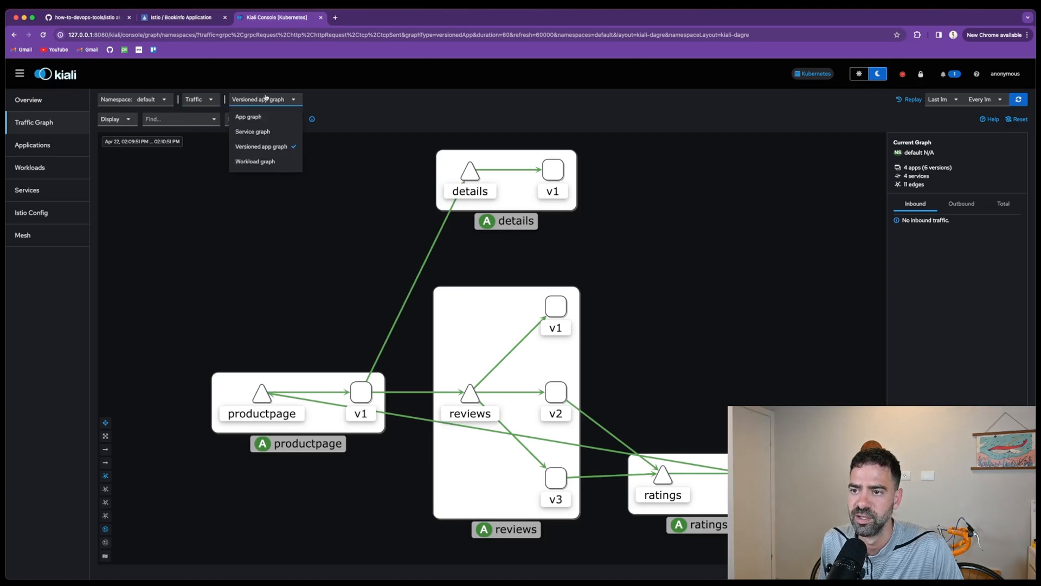
mouse_move(253, 131)
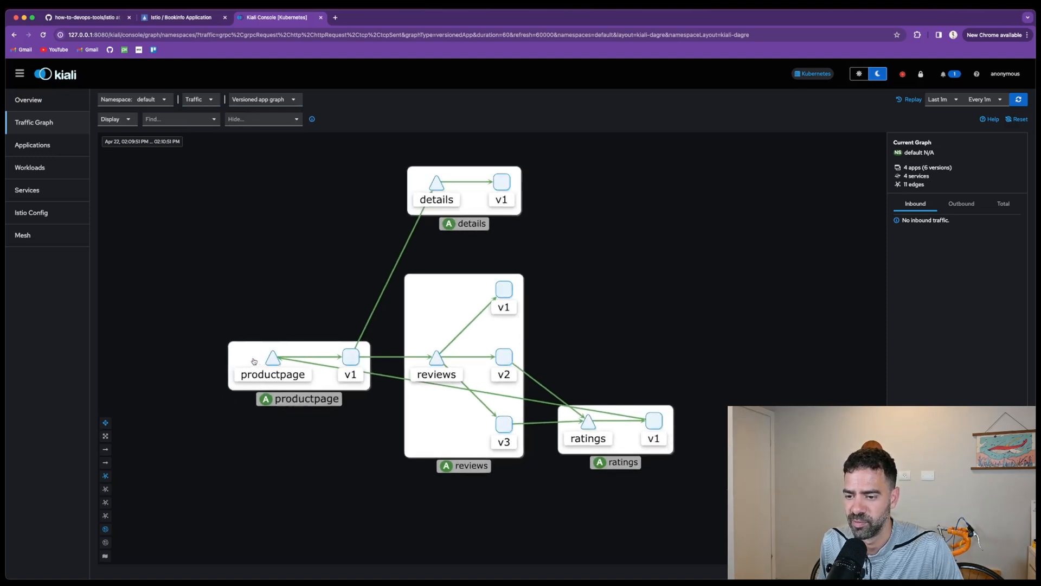
Step: Inspect the productpage and reviews nodes and go to the reviews-v1 workload overview
click(272, 359)
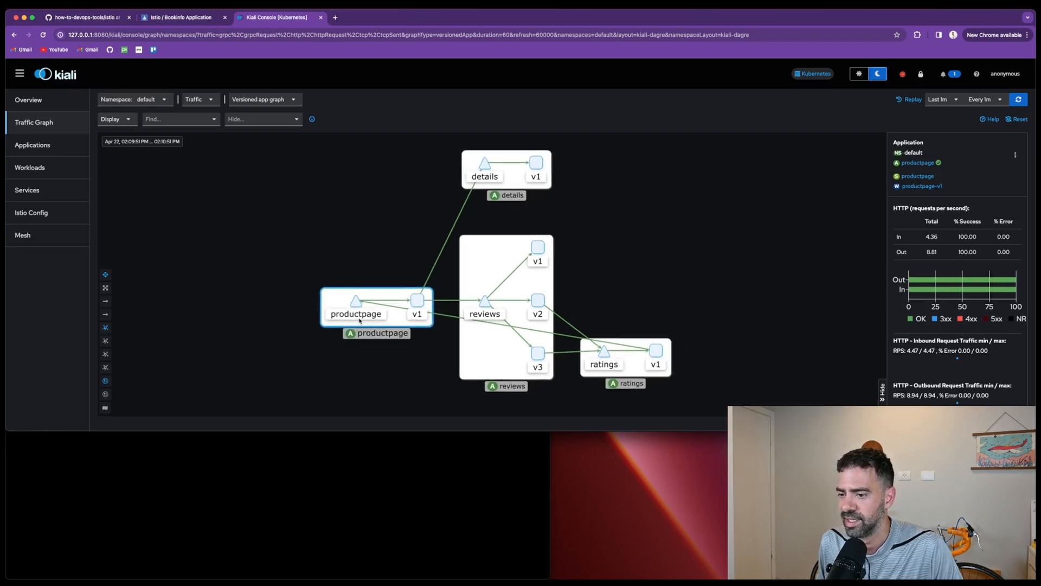
click(416, 299)
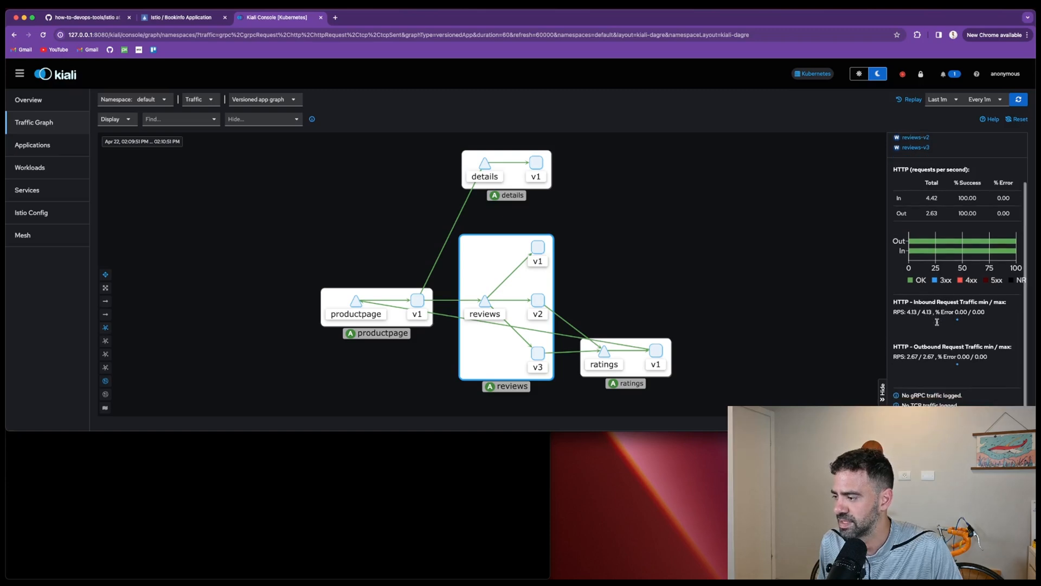
click(1018, 99)
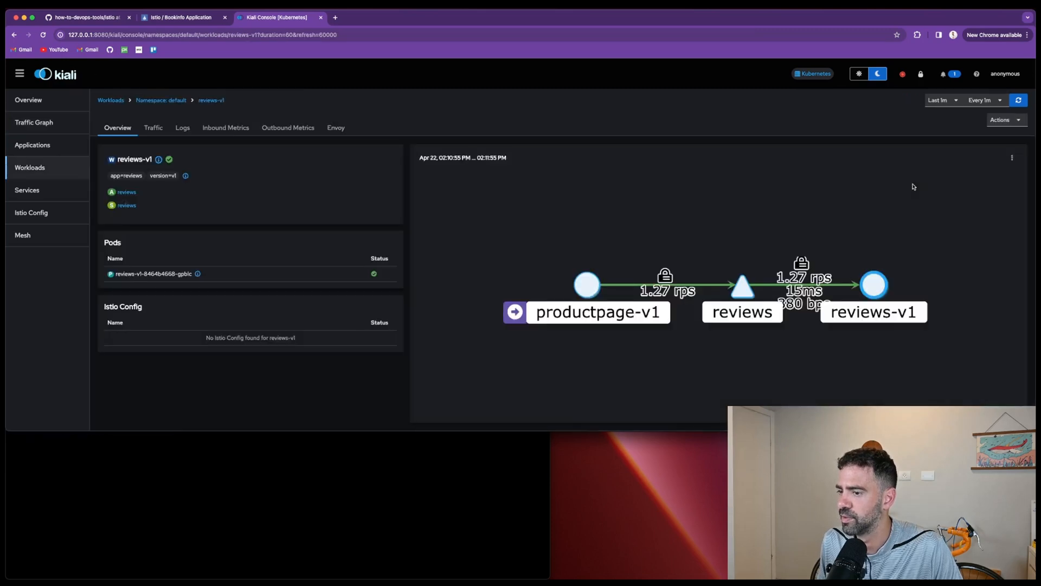
mouse_move(675, 257)
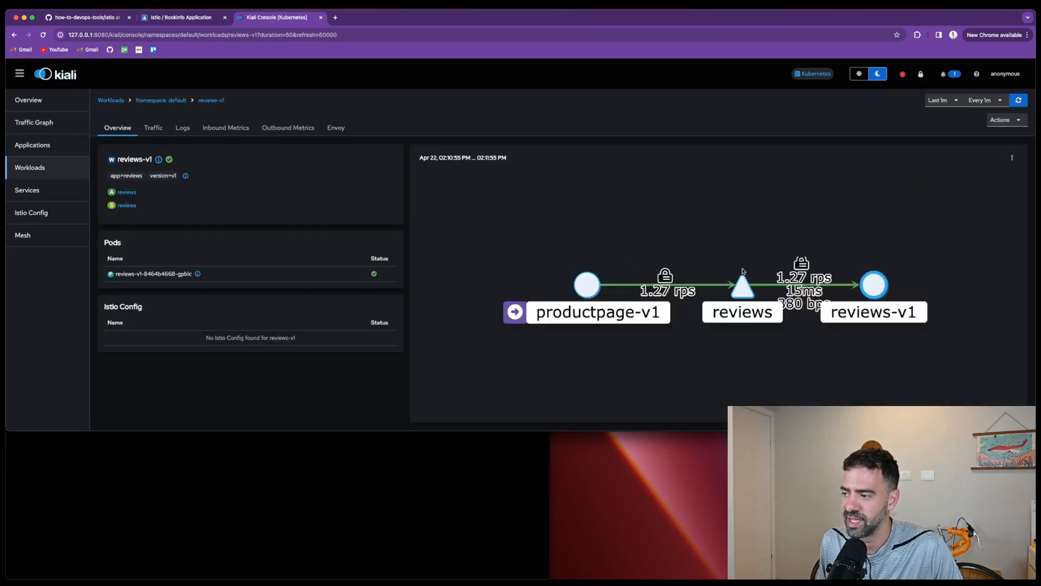
mouse_move(846, 347)
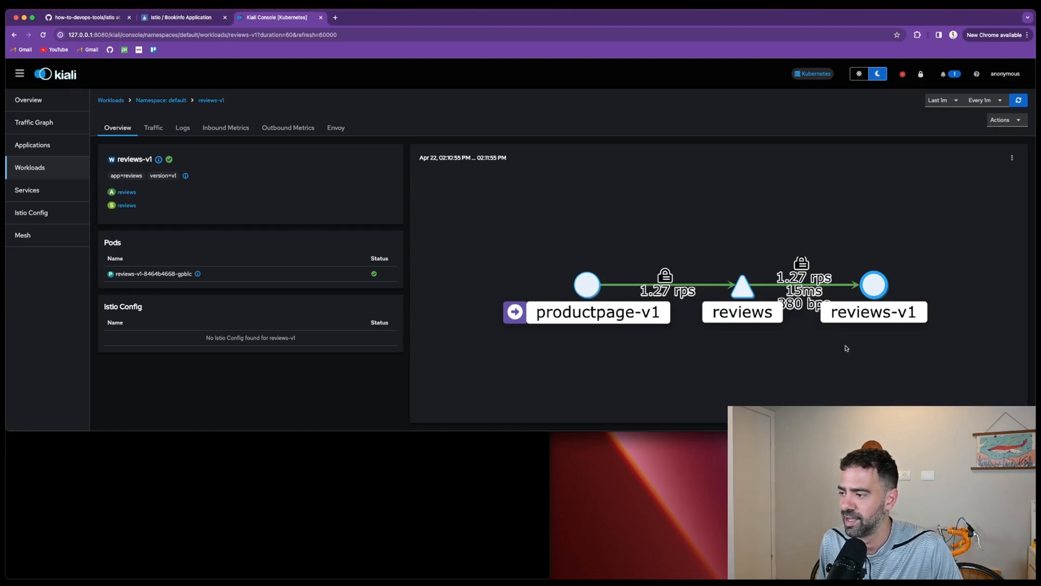
click(153, 127)
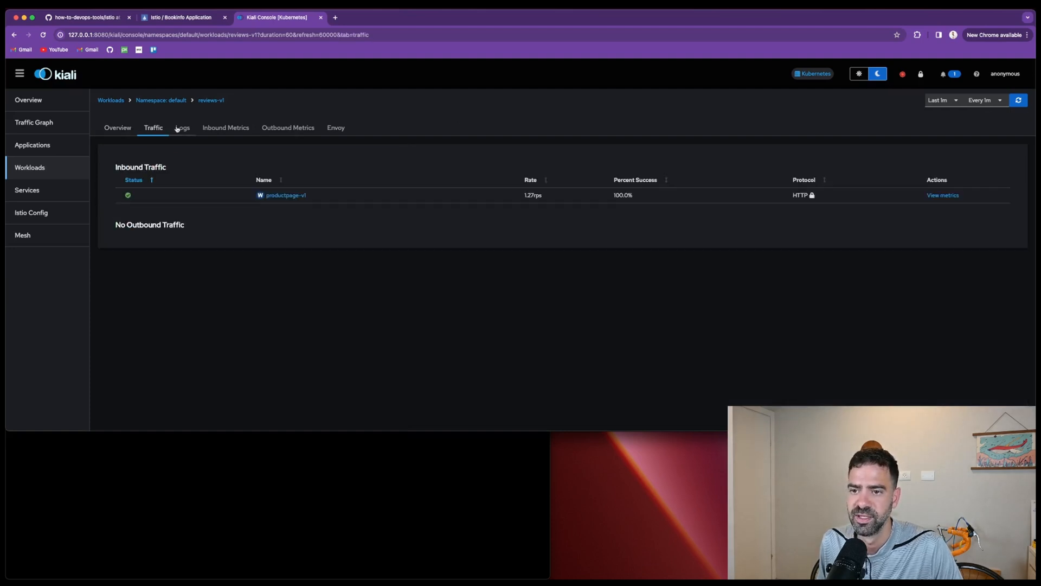
click(182, 128)
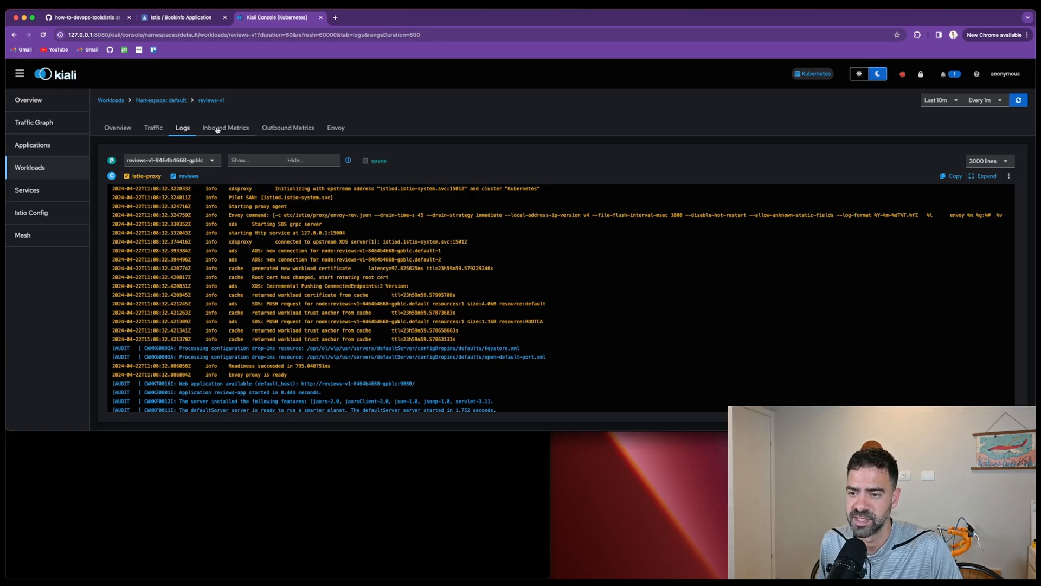
click(287, 128)
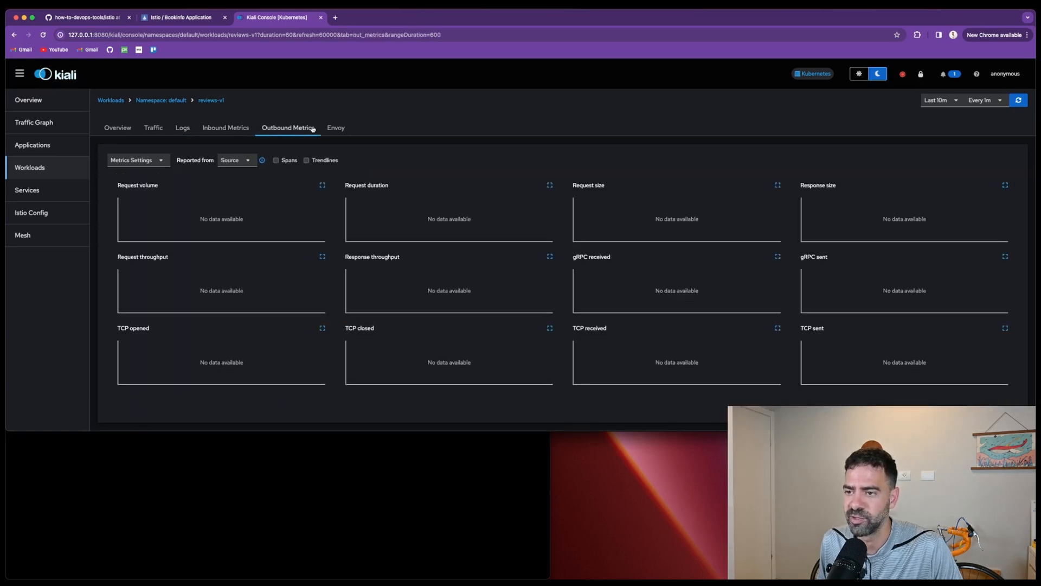
click(335, 128)
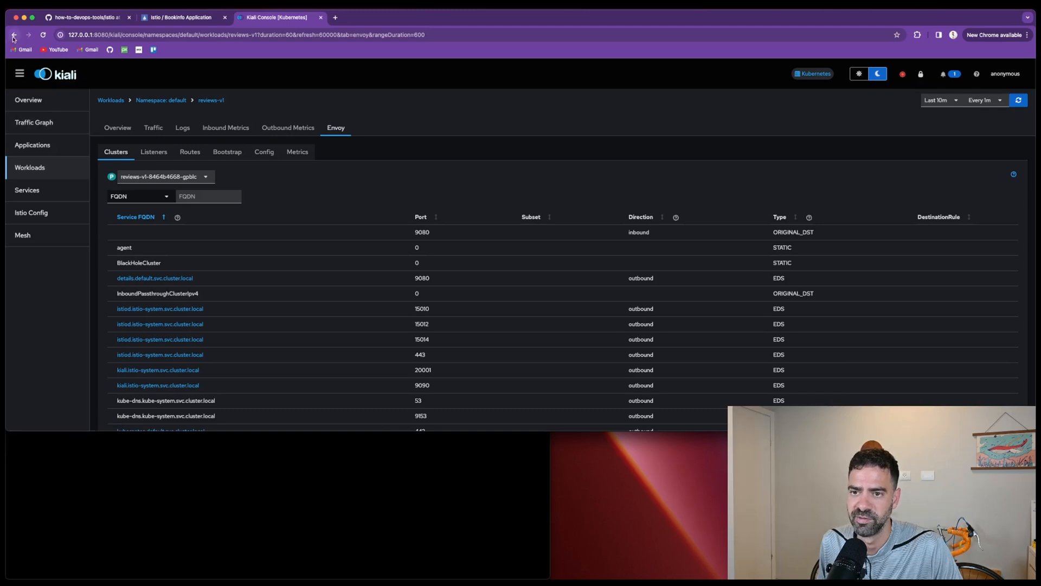
click(182, 128)
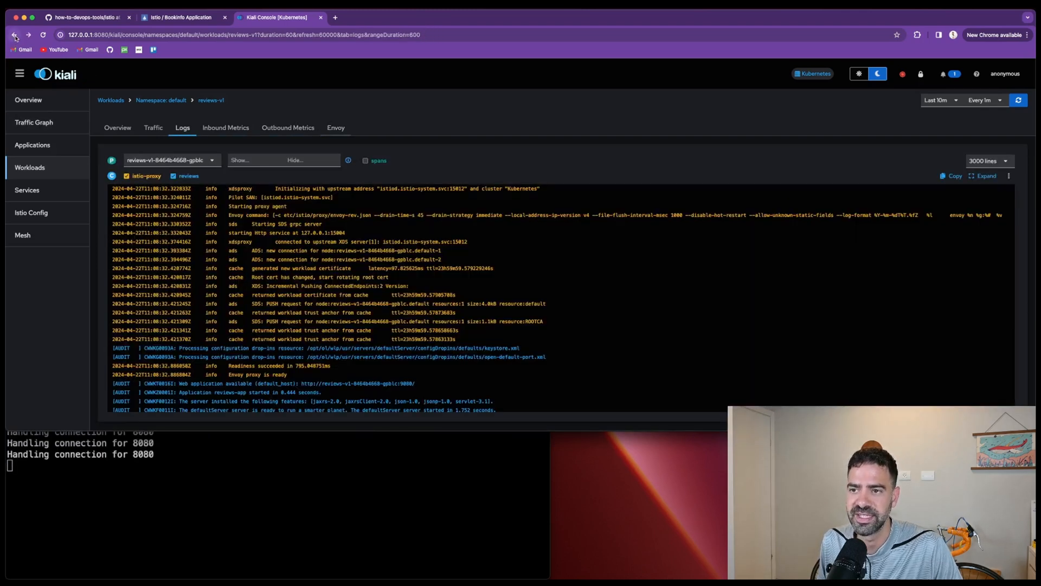
click(14, 34)
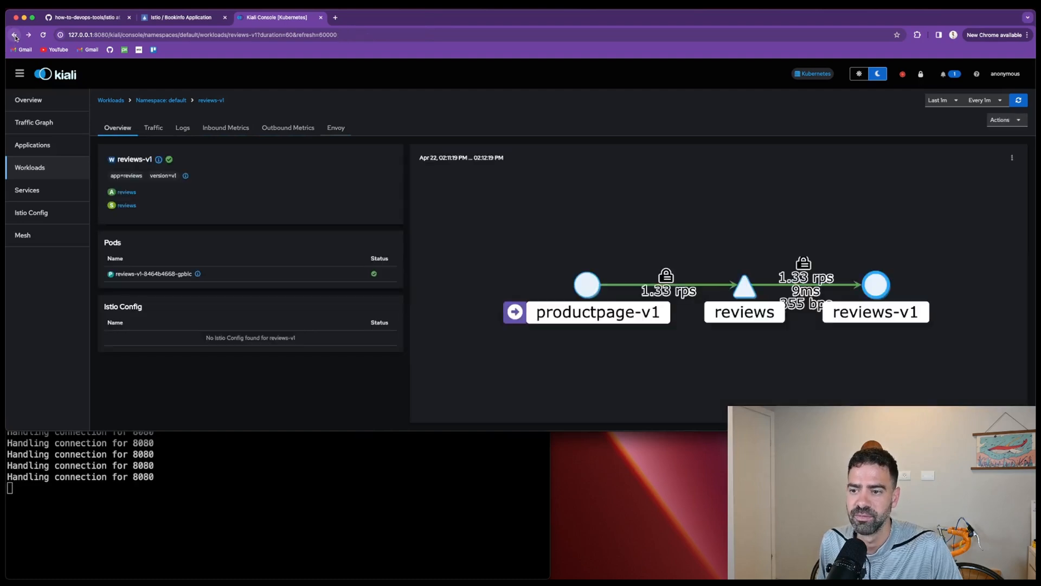
Step: Copy the Inject Faults kubectl apply command from the GitHub guide and run it to create the ratings VirtualService
click(14, 34)
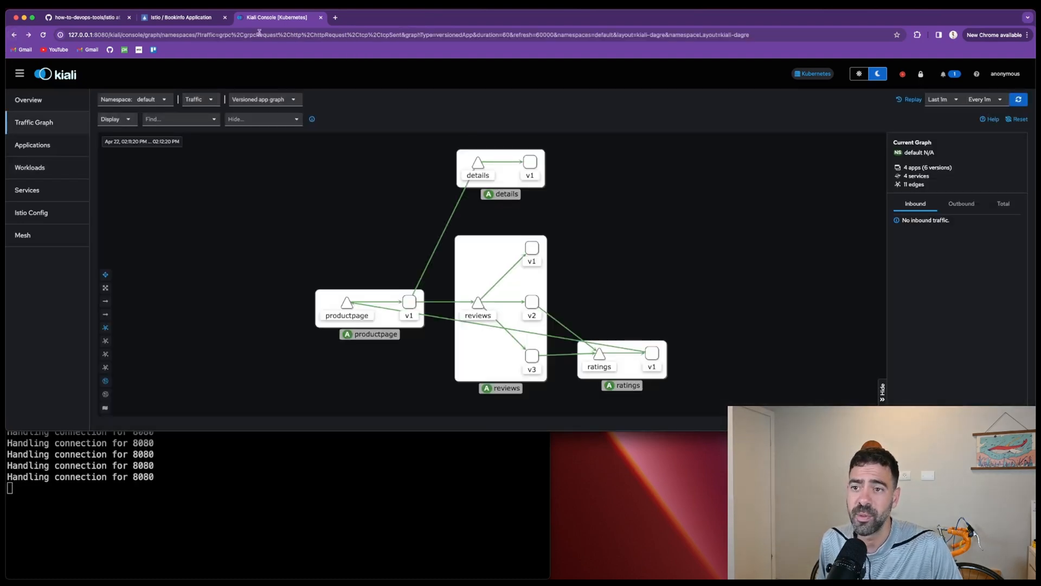
mouse_move(79, 18)
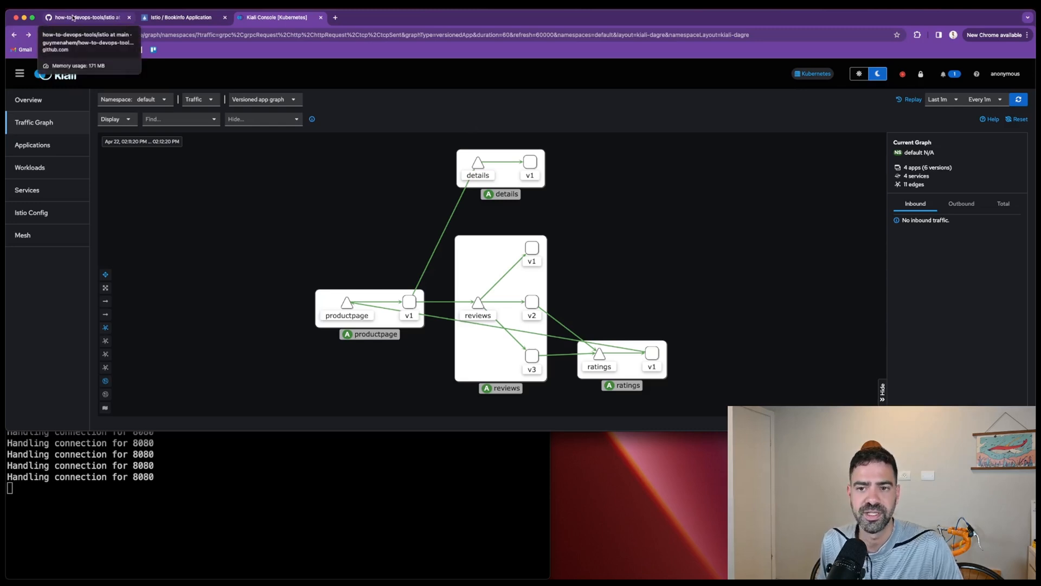
click(79, 16)
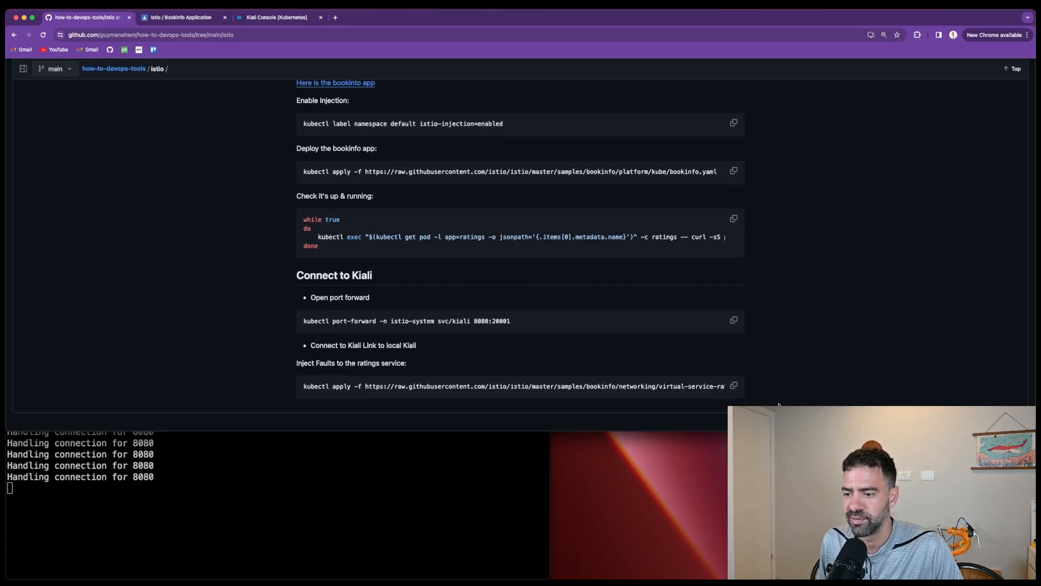
click(733, 386)
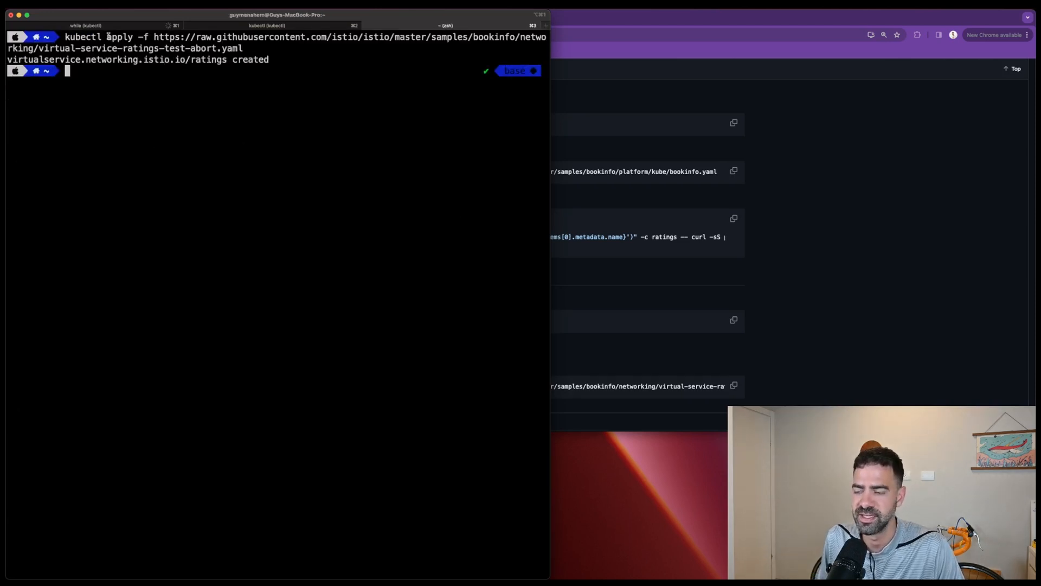
Step: Review the raw abort manifest, highlighting the fault block returning HTTP 500 to 100% of requests, then close it
drag(152, 37, 242, 48)
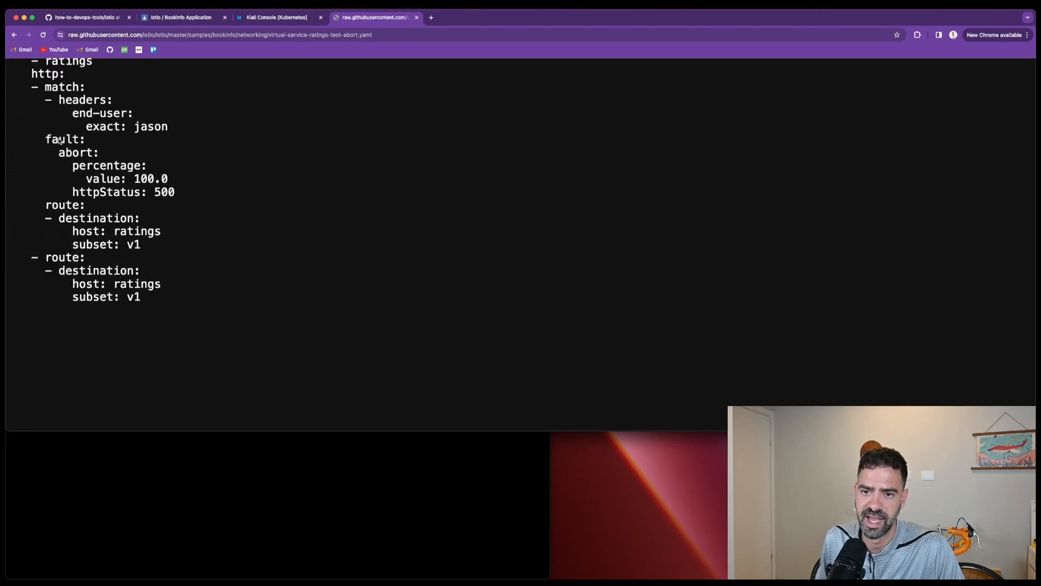
scroll(up, 3)
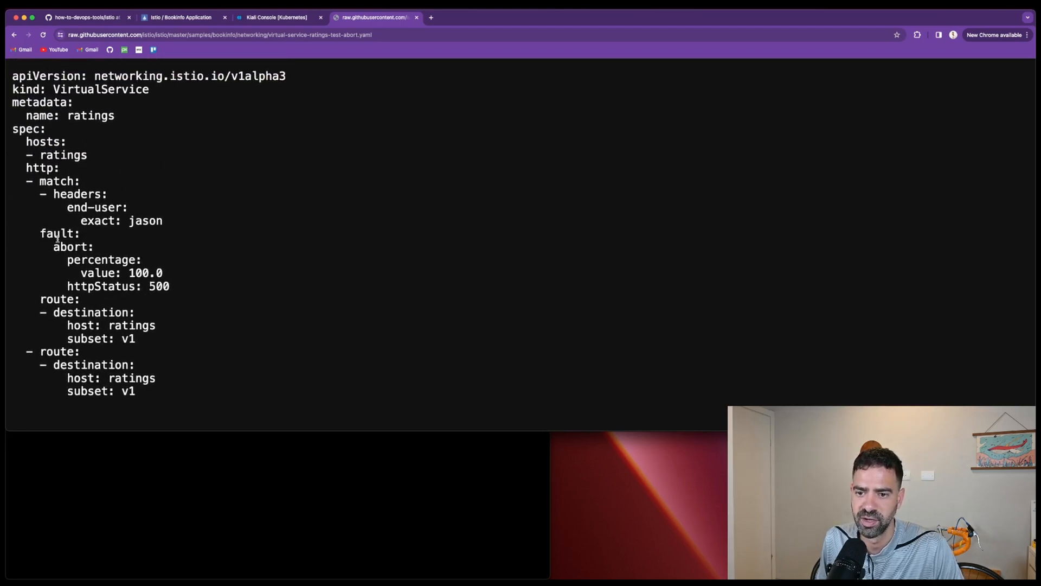
drag(42, 233, 169, 287)
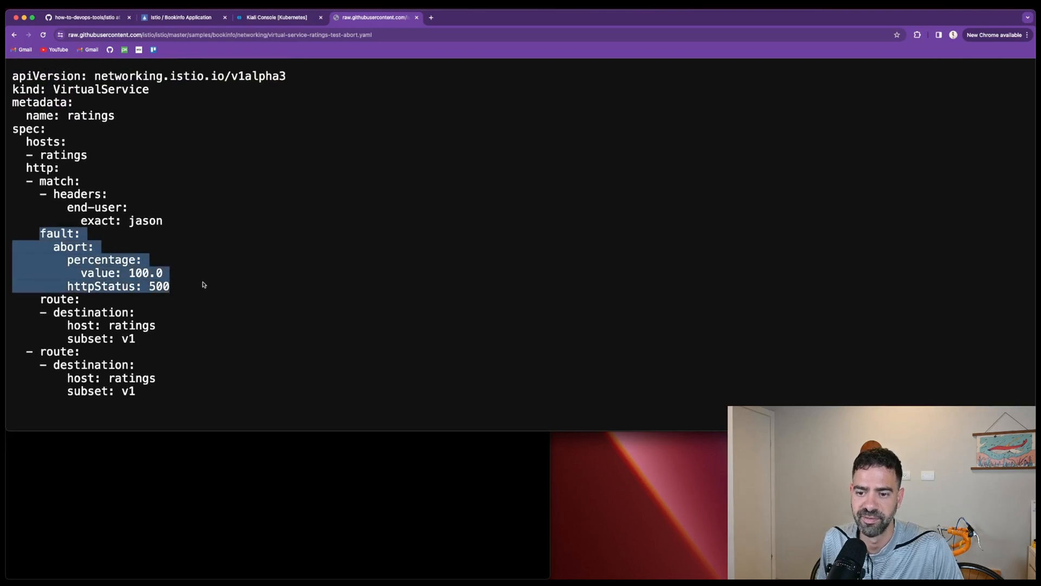
click(156, 237)
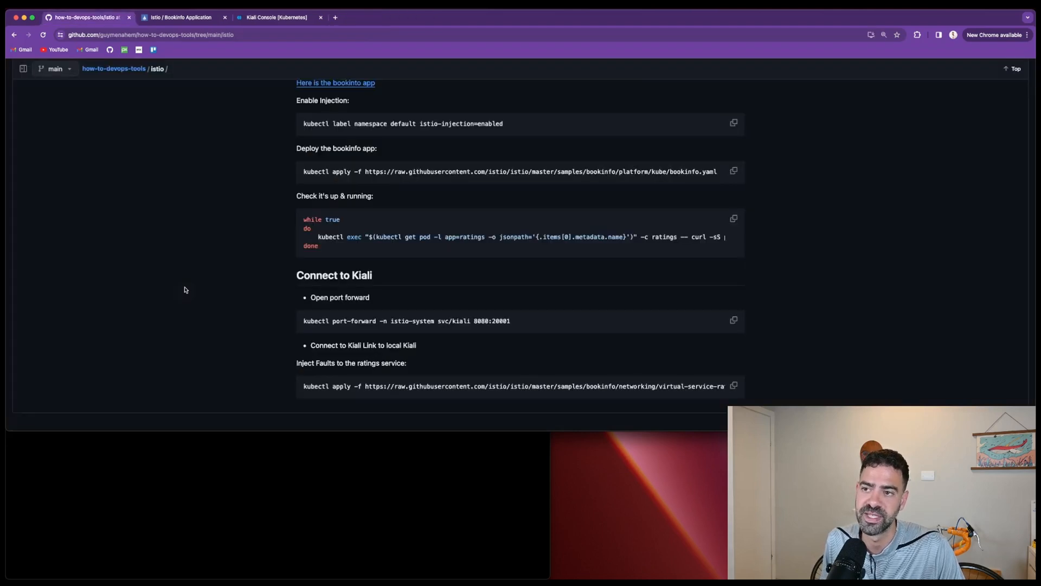
Step: Inspect the red reviews→ratings edge and the ratings:9080 node showing 100% errors in Kiali
click(273, 17)
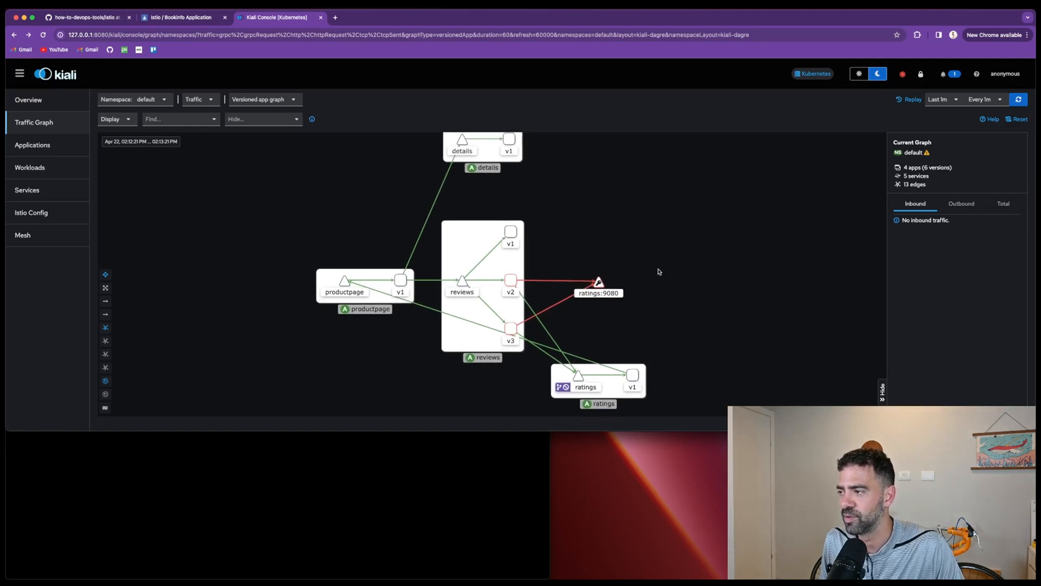
click(551, 280)
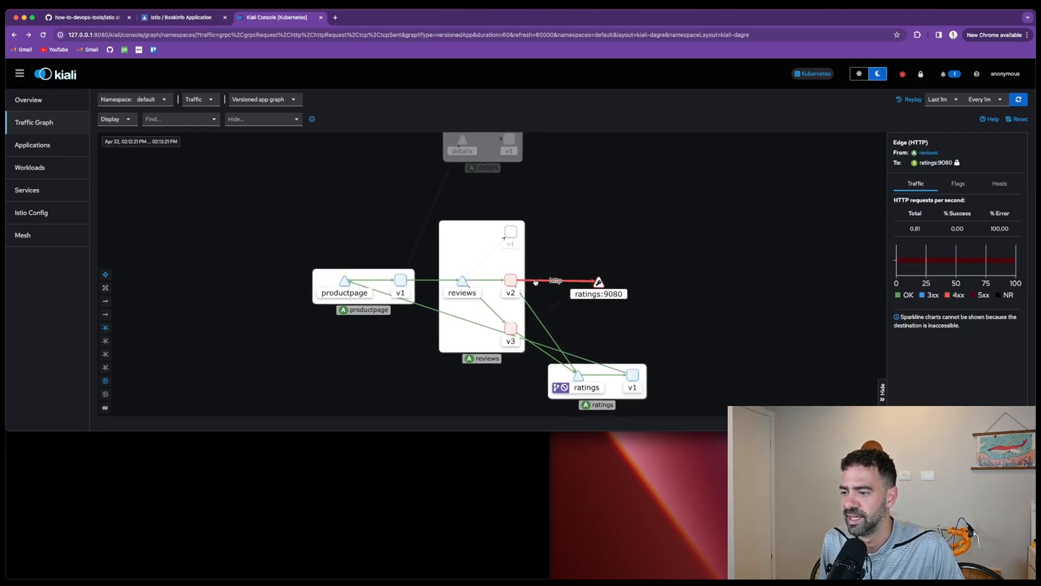
mouse_move(983, 228)
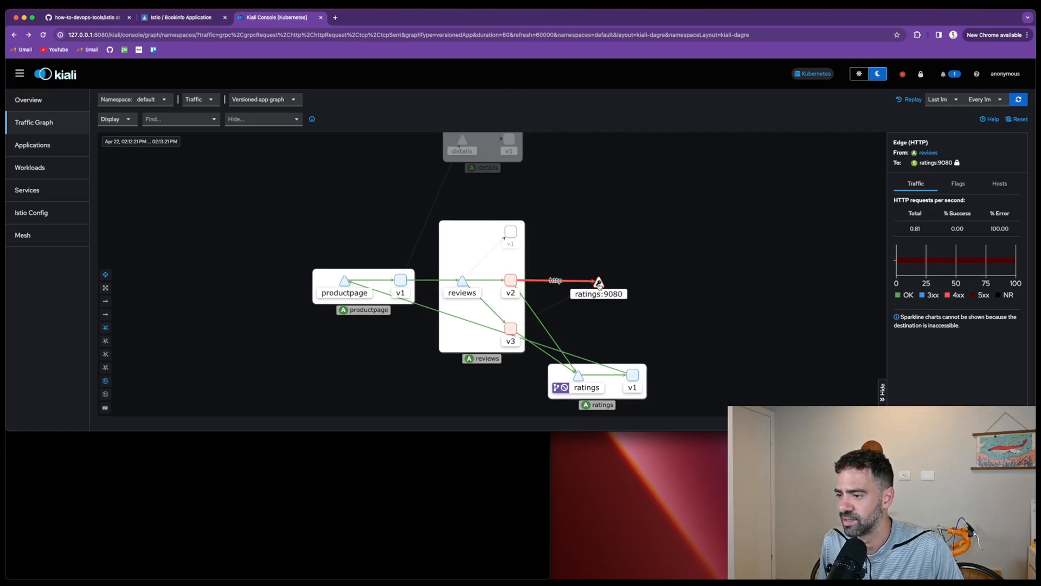
click(596, 282)
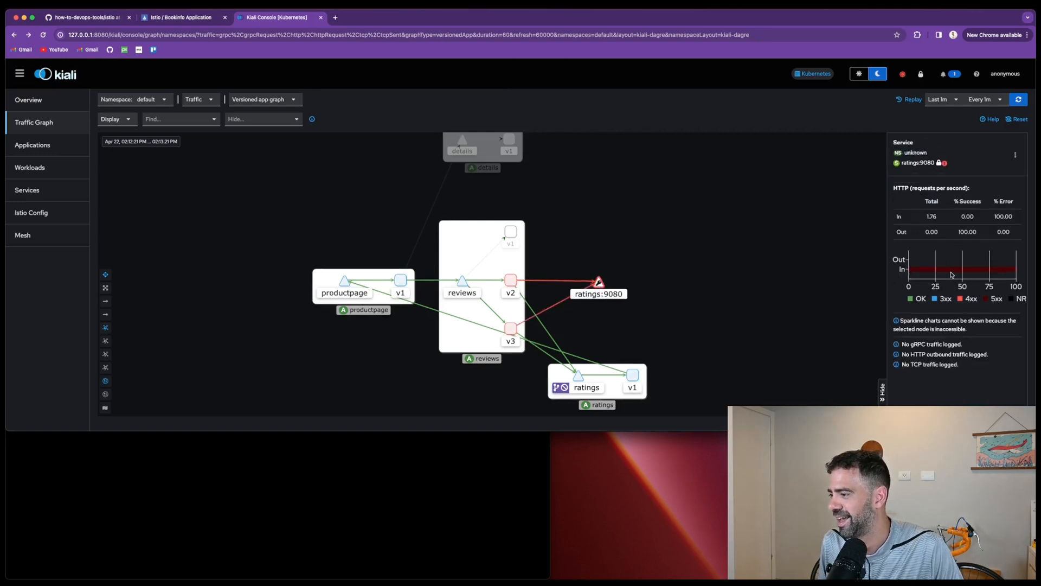
mouse_move(941, 163)
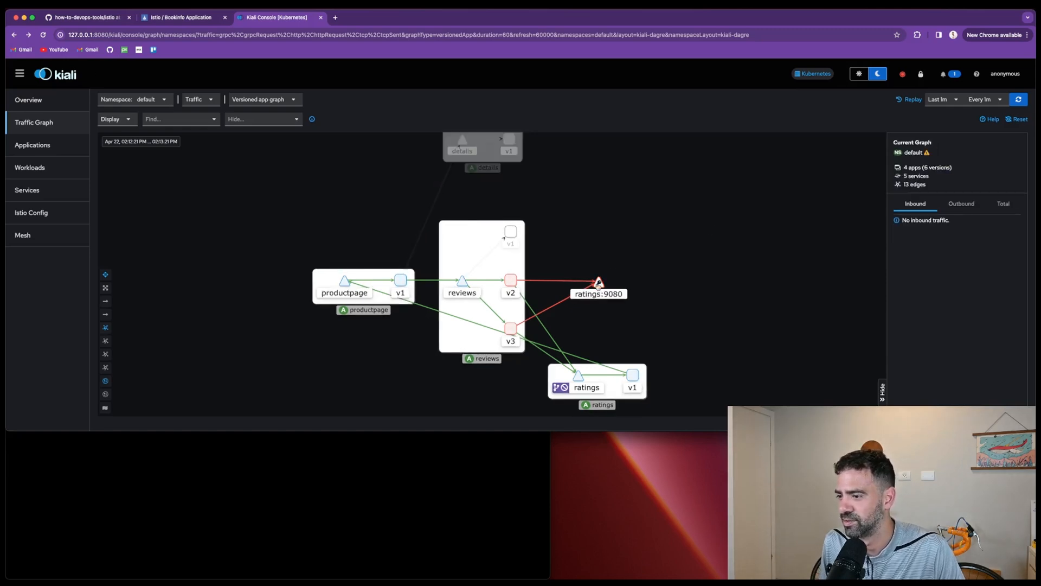
Step: Select the reviews v3 node to inspect its failing outbound traffic to ratings:9080
click(511, 330)
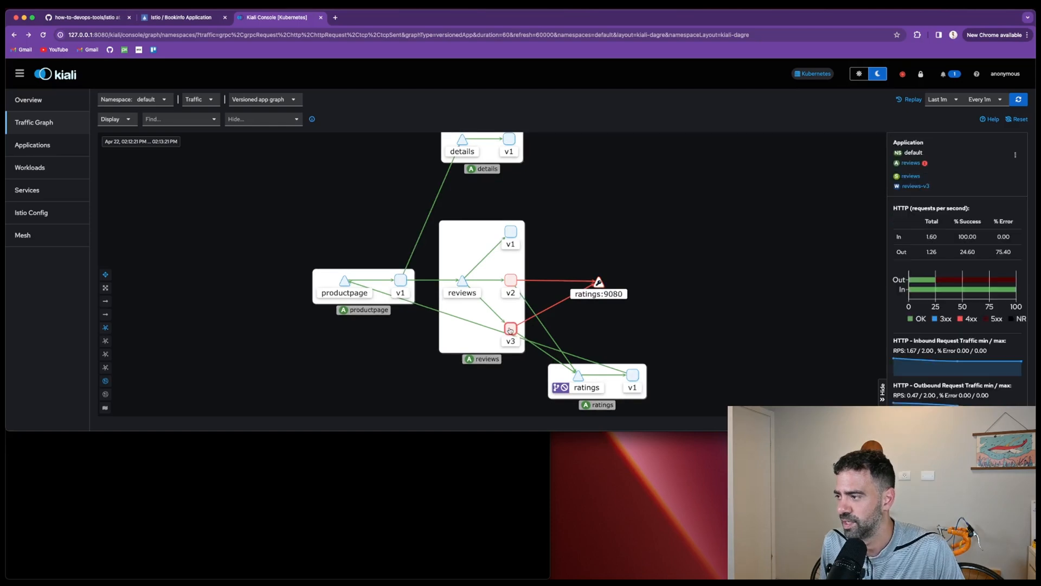
mouse_move(921, 282)
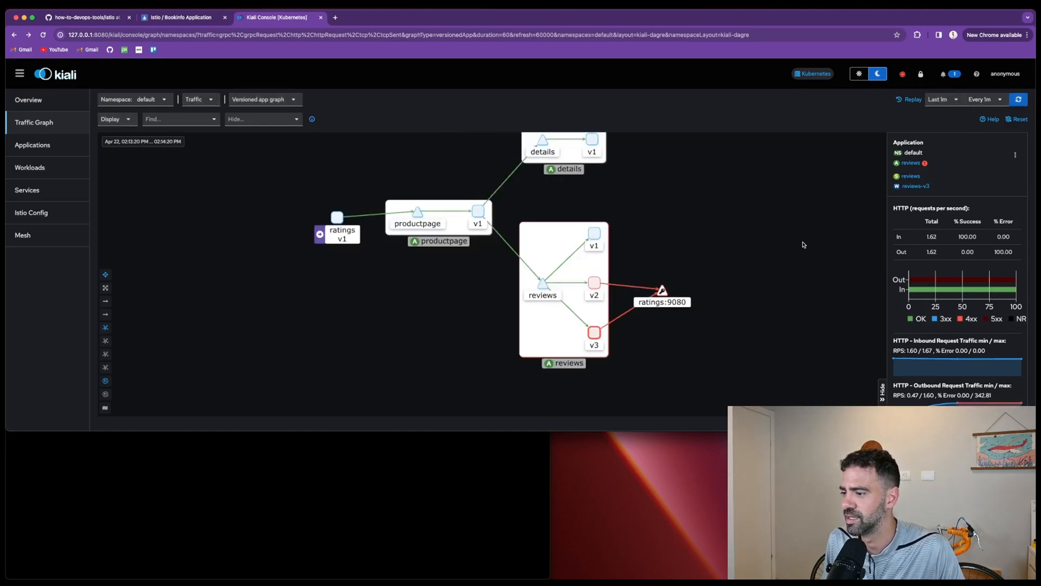
mouse_move(925, 283)
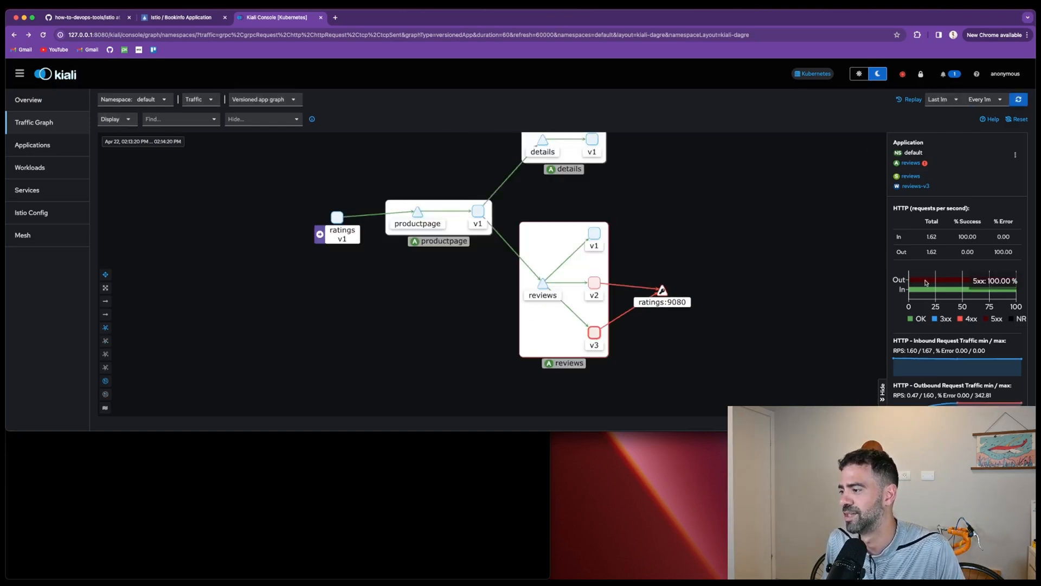
mouse_move(725, 313)
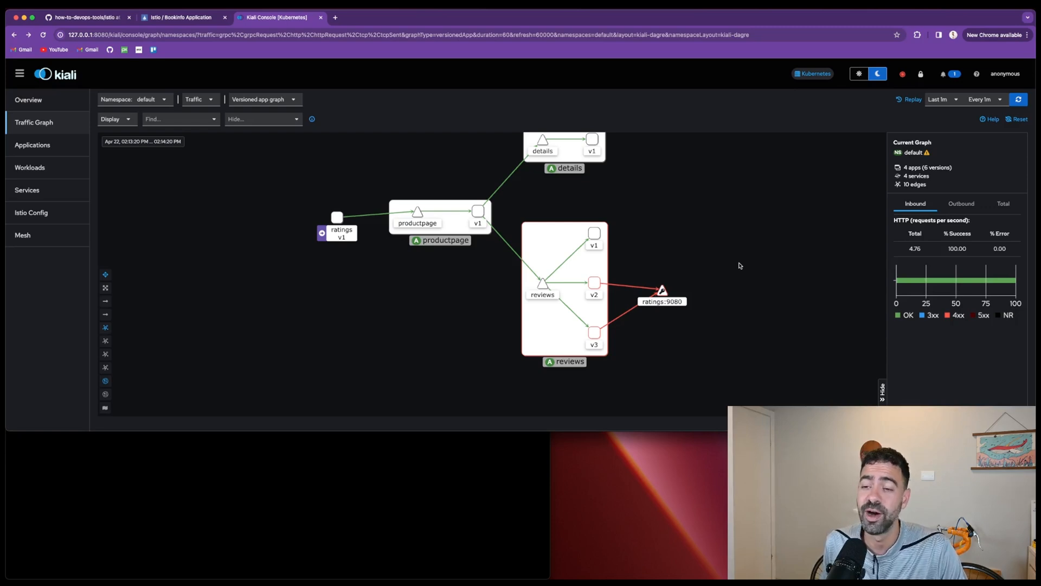
Step: Return to the GitHub Istio guide and scroll to its Inject Faults section
click(84, 17)
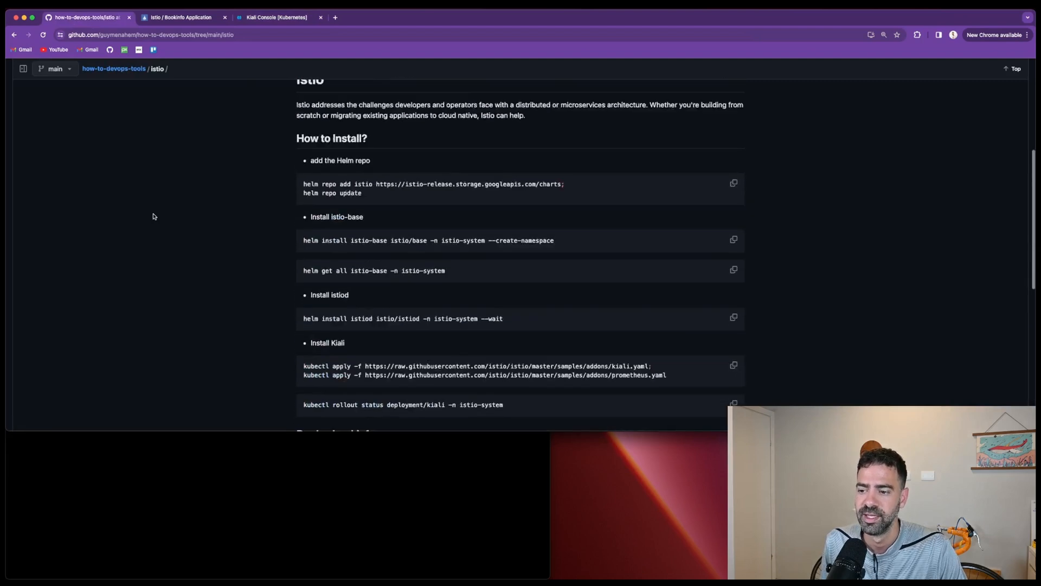
scroll(down, 3)
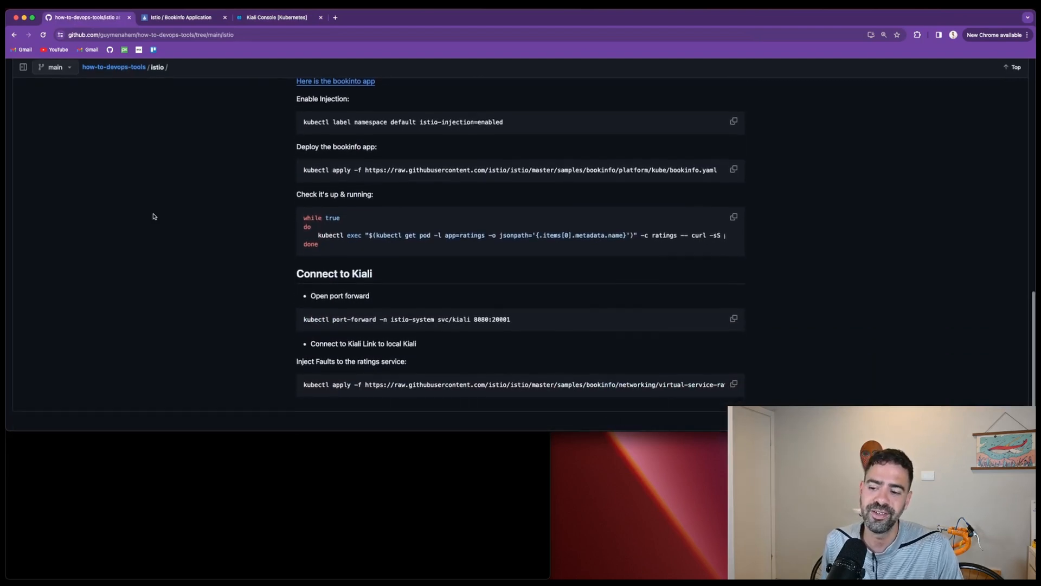